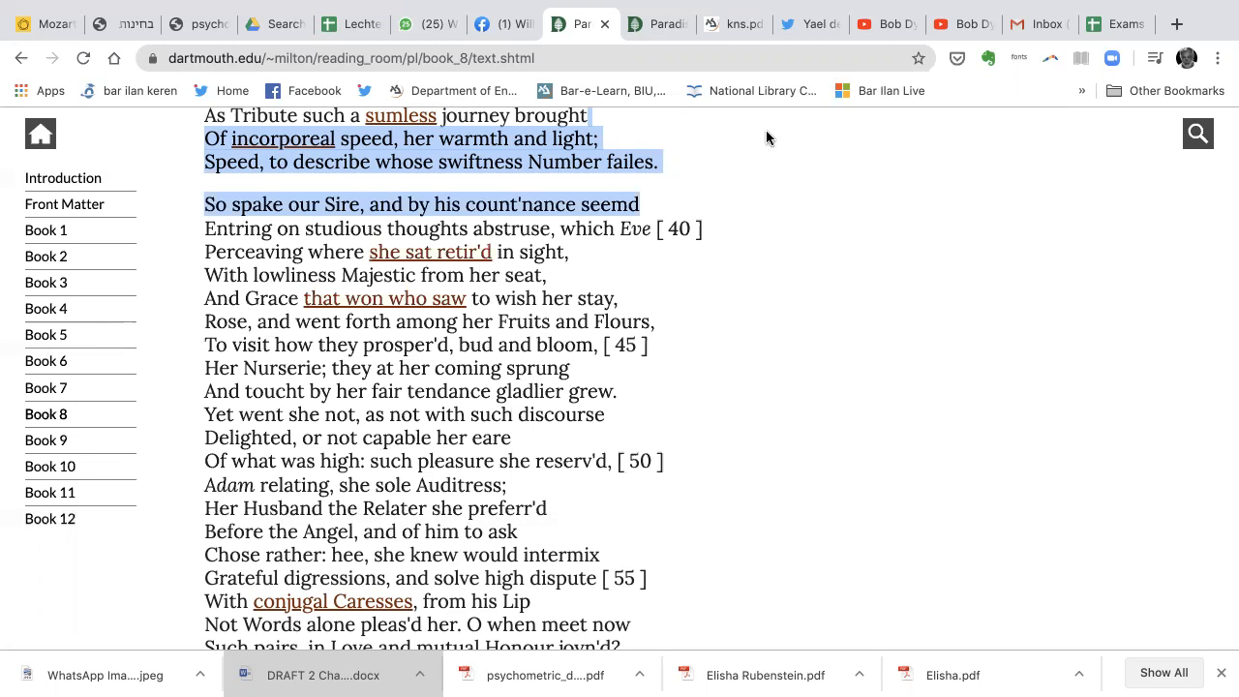
{"action": "mouse_move", "coordinate": [801, 166]}
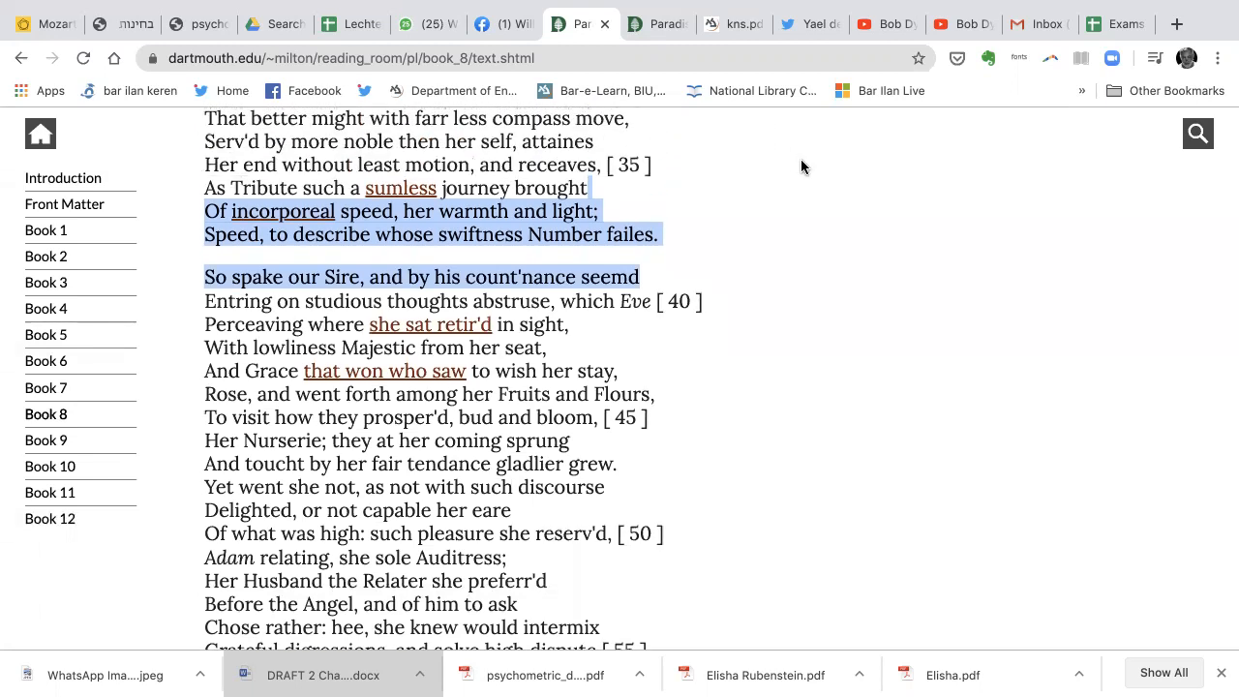
Scroll down through the earlier lines of Book 8, reading as the text advances.
{"action": "scroll", "scroll_direction": "down", "scroll_amount": 3}
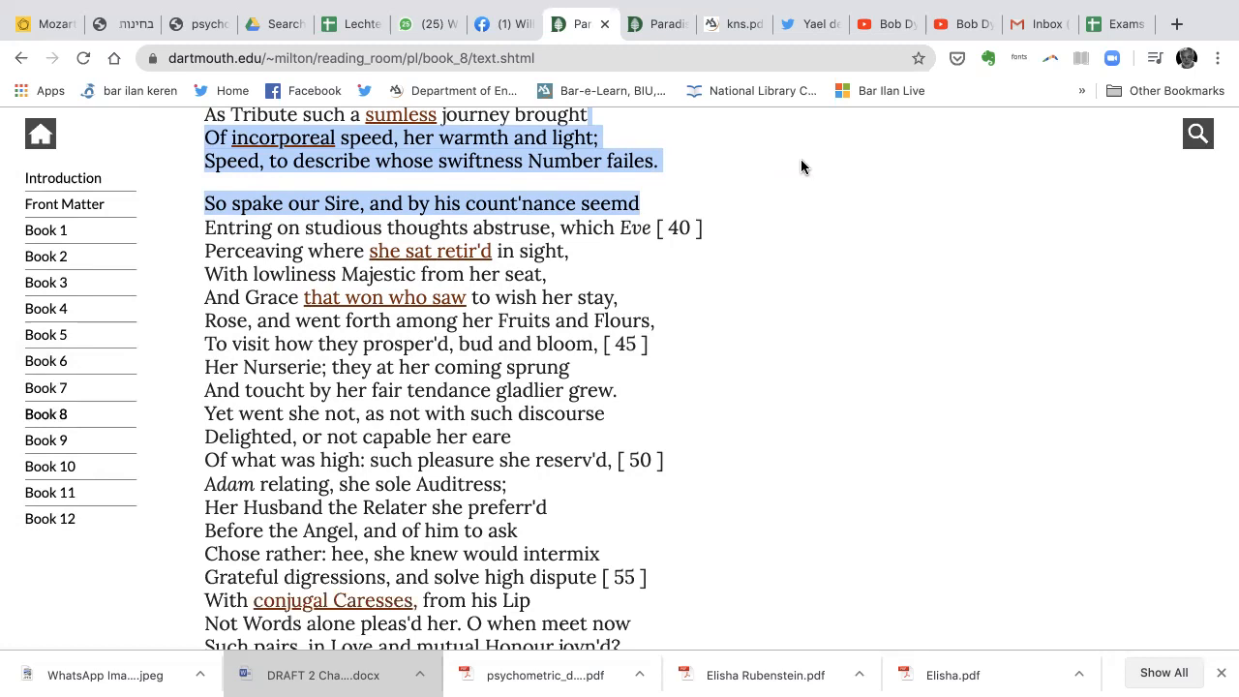
{"action": "scroll", "scroll_direction": "down", "scroll_amount": 3}
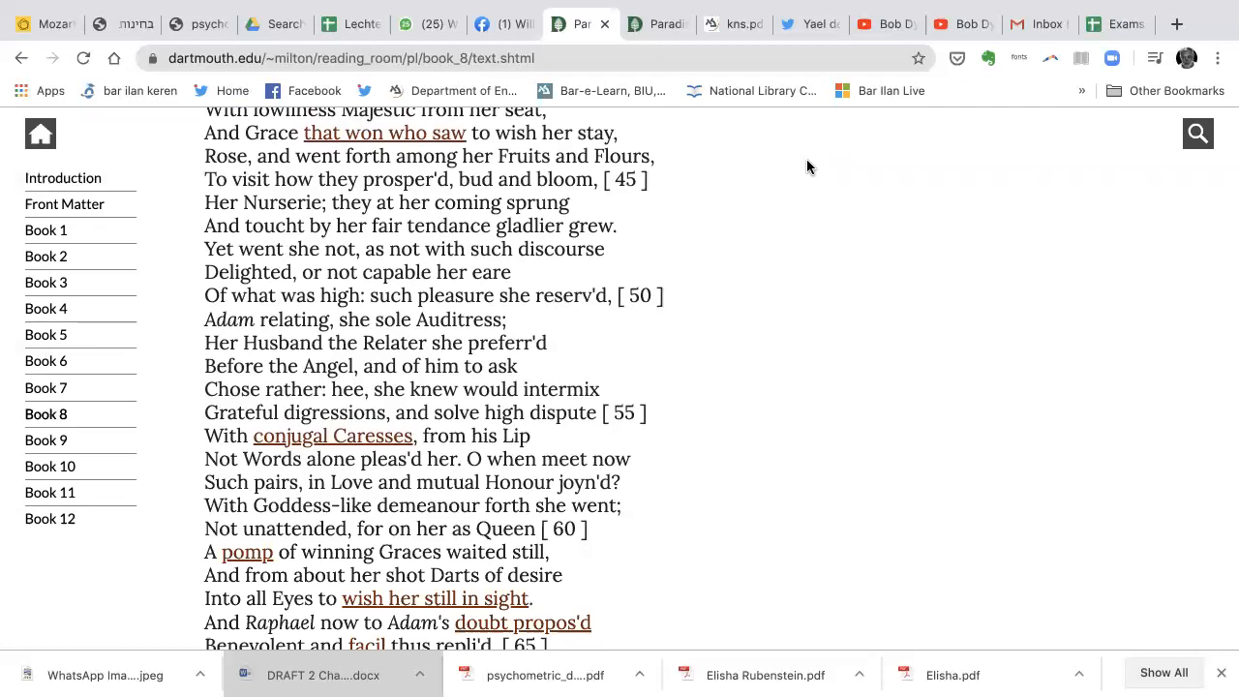
{"action": "scroll", "scroll_direction": "down", "scroll_amount": 3}
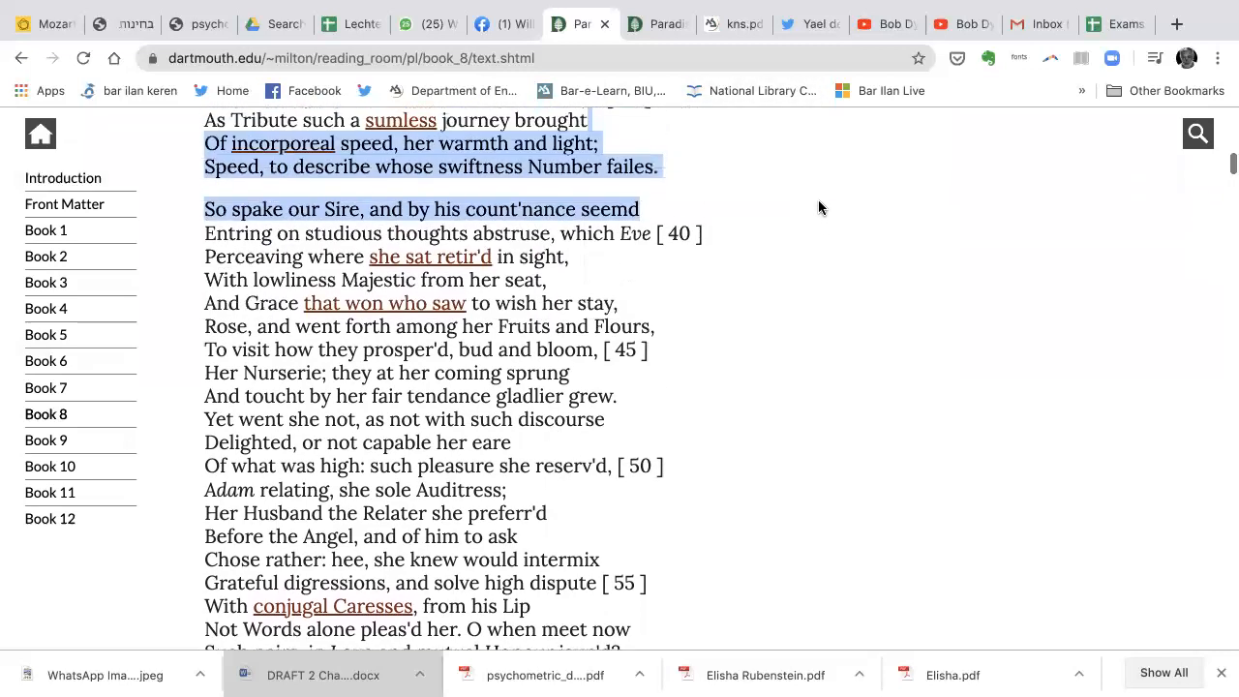
{"action": "scroll", "scroll_direction": "down", "scroll_amount": 3}
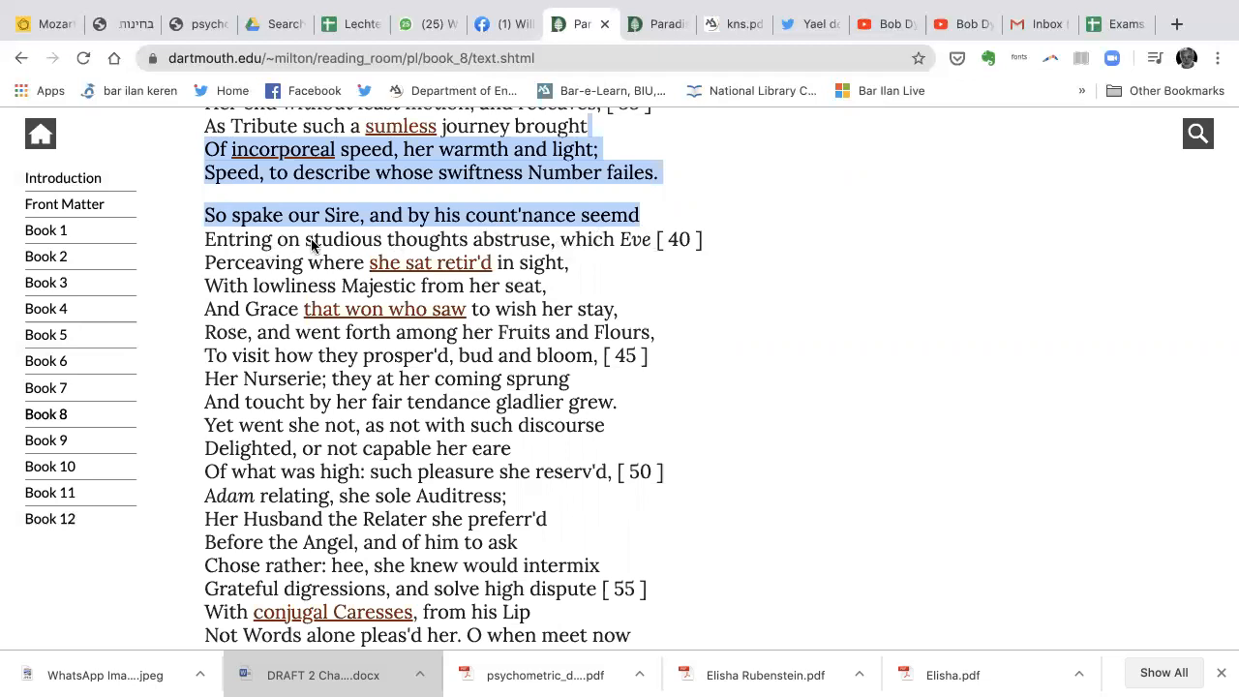
{"action": "mouse_move", "coordinate": [478, 250]}
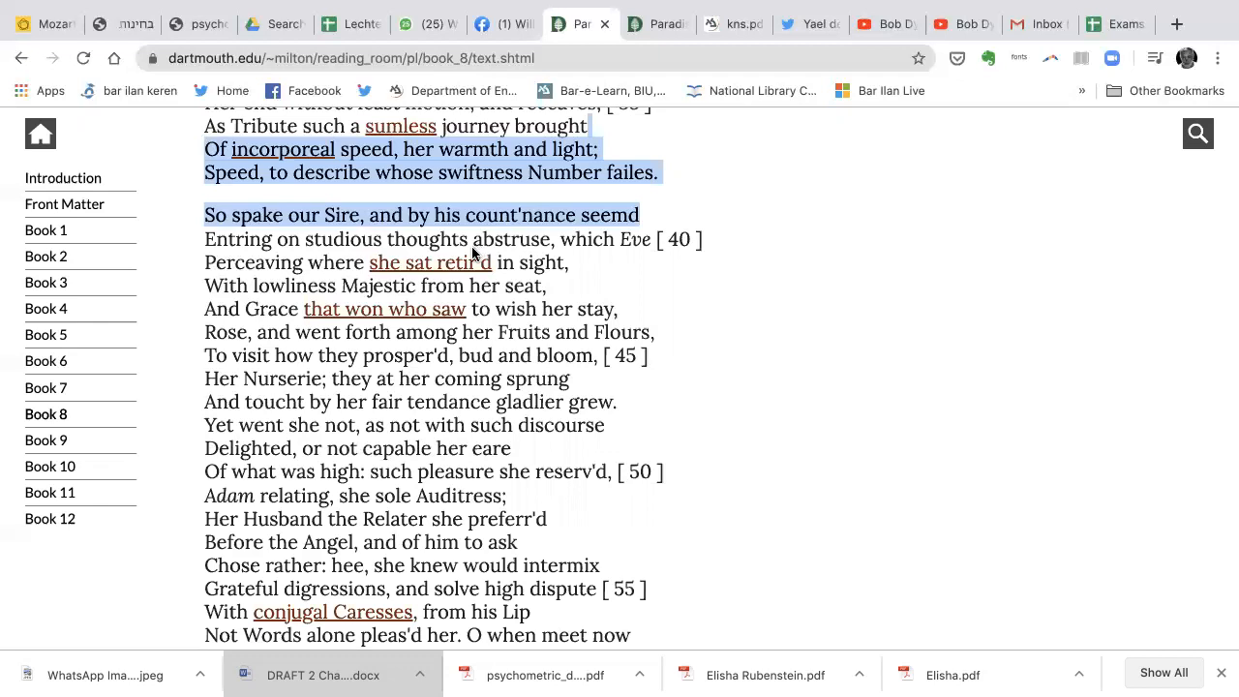
{"action": "mouse_move", "coordinate": [408, 342]}
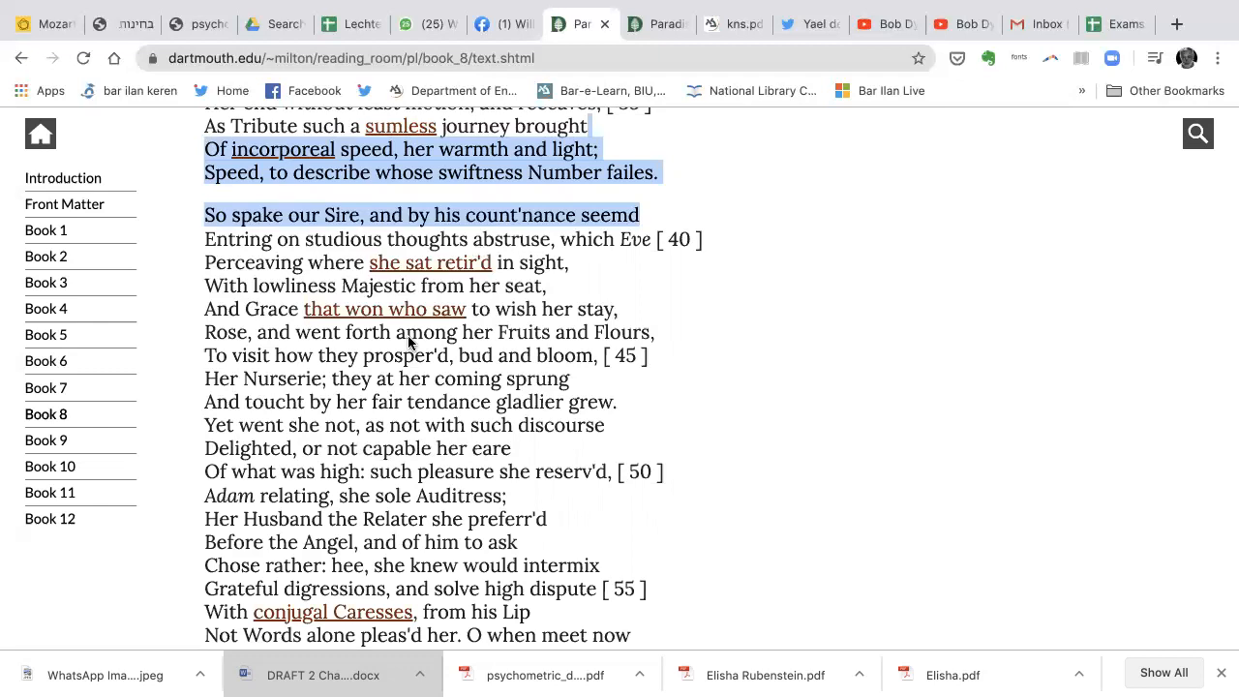
{"action": "mouse_move", "coordinate": [249, 338]}
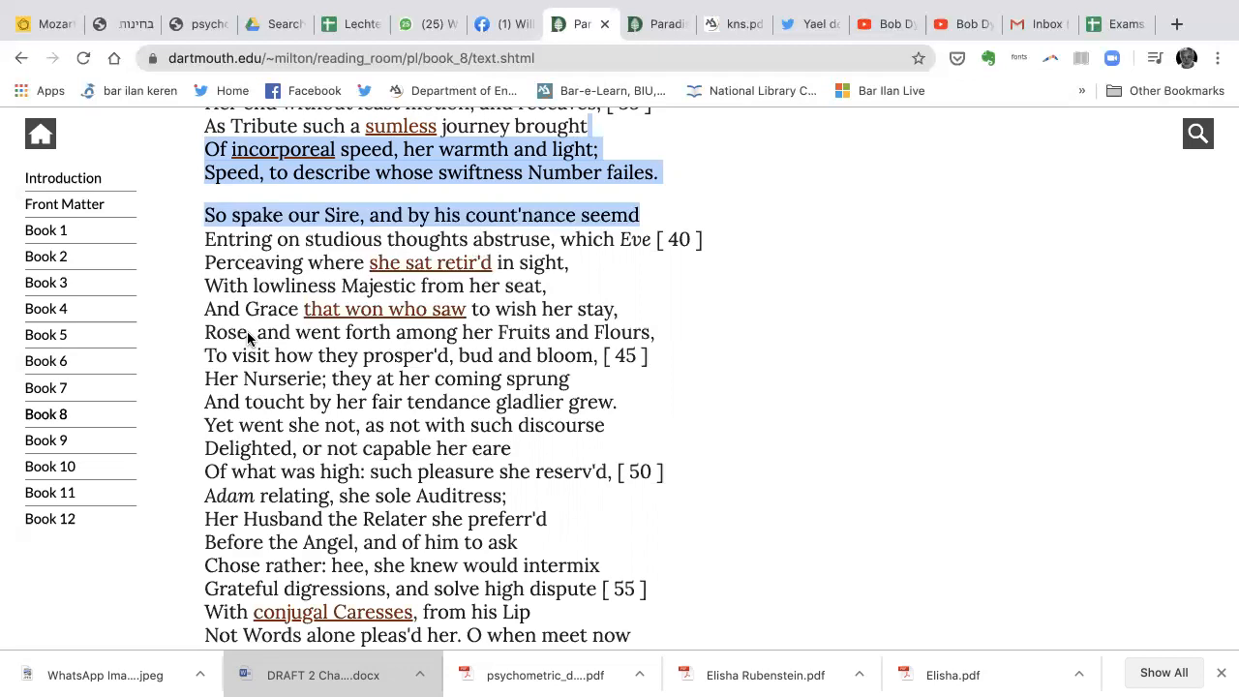
{"action": "mouse_move", "coordinate": [429, 250]}
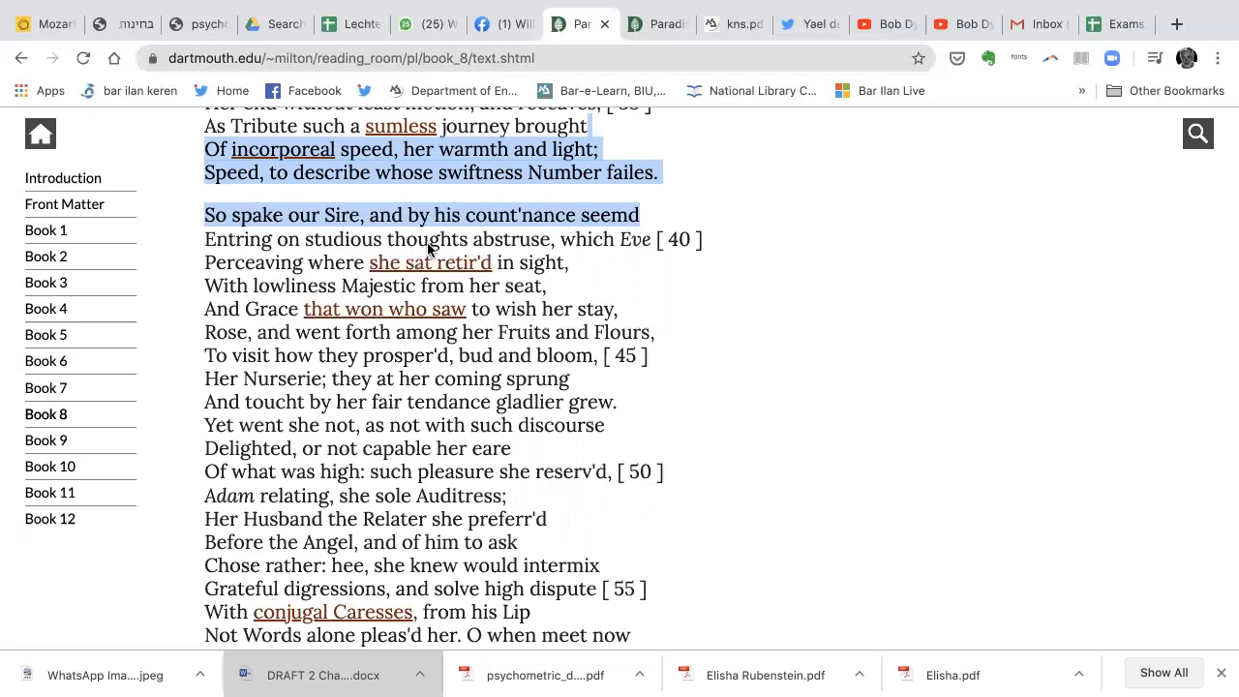
{"action": "mouse_move", "coordinate": [491, 405]}
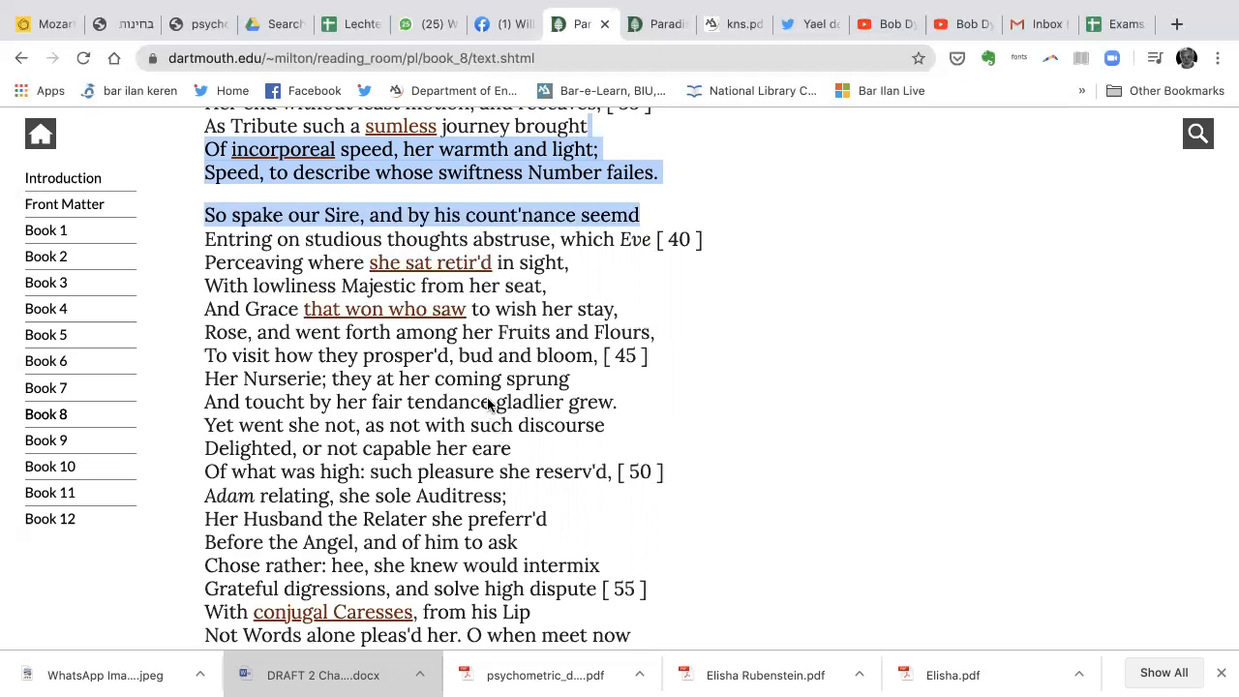
{"action": "mouse_move", "coordinate": [450, 370]}
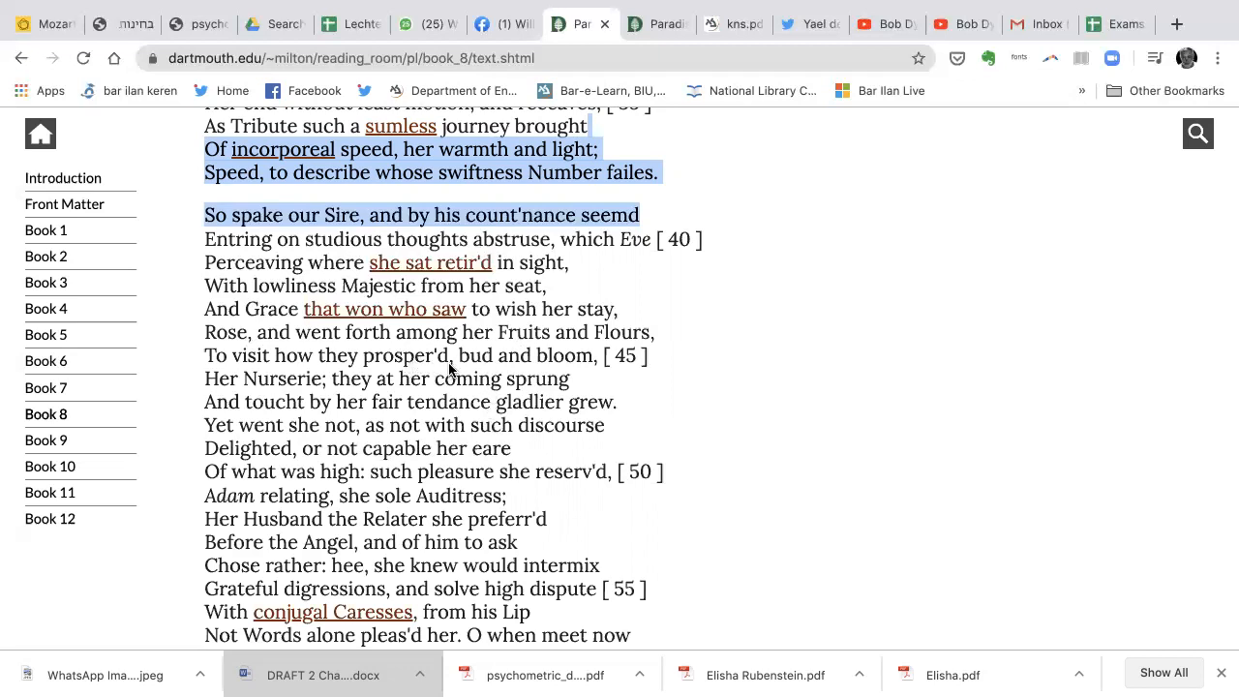
{"action": "mouse_move", "coordinate": [433, 417]}
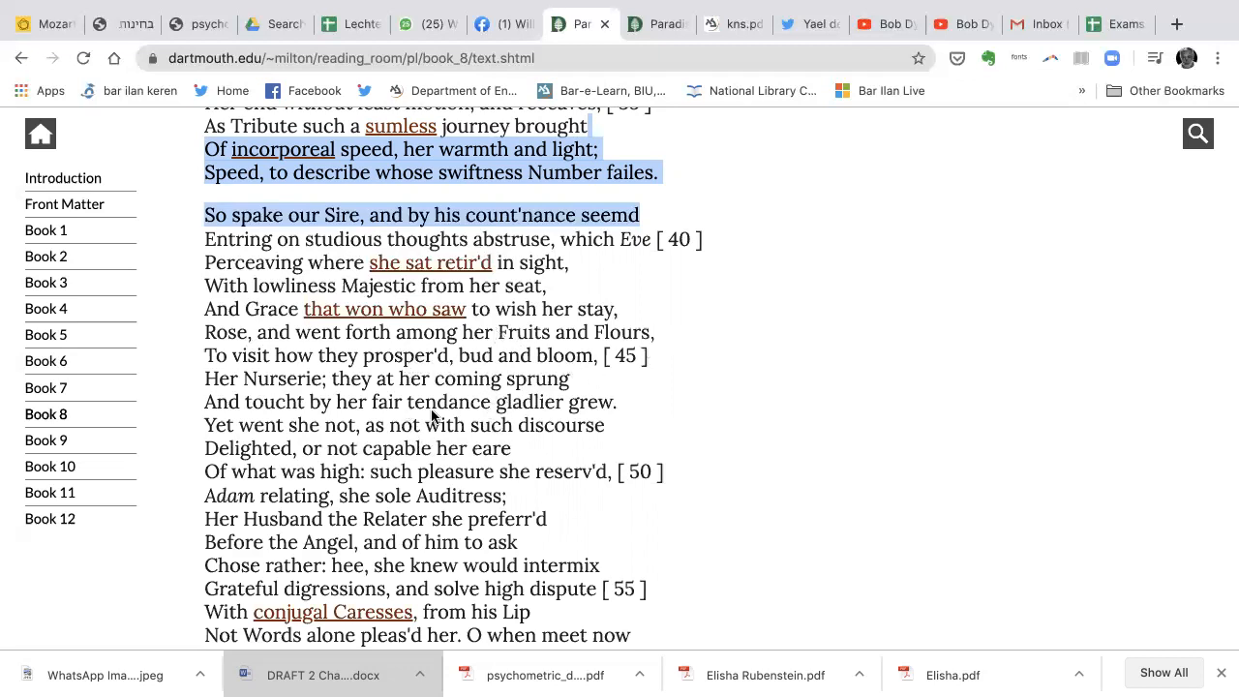
{"action": "mouse_move", "coordinate": [608, 414]}
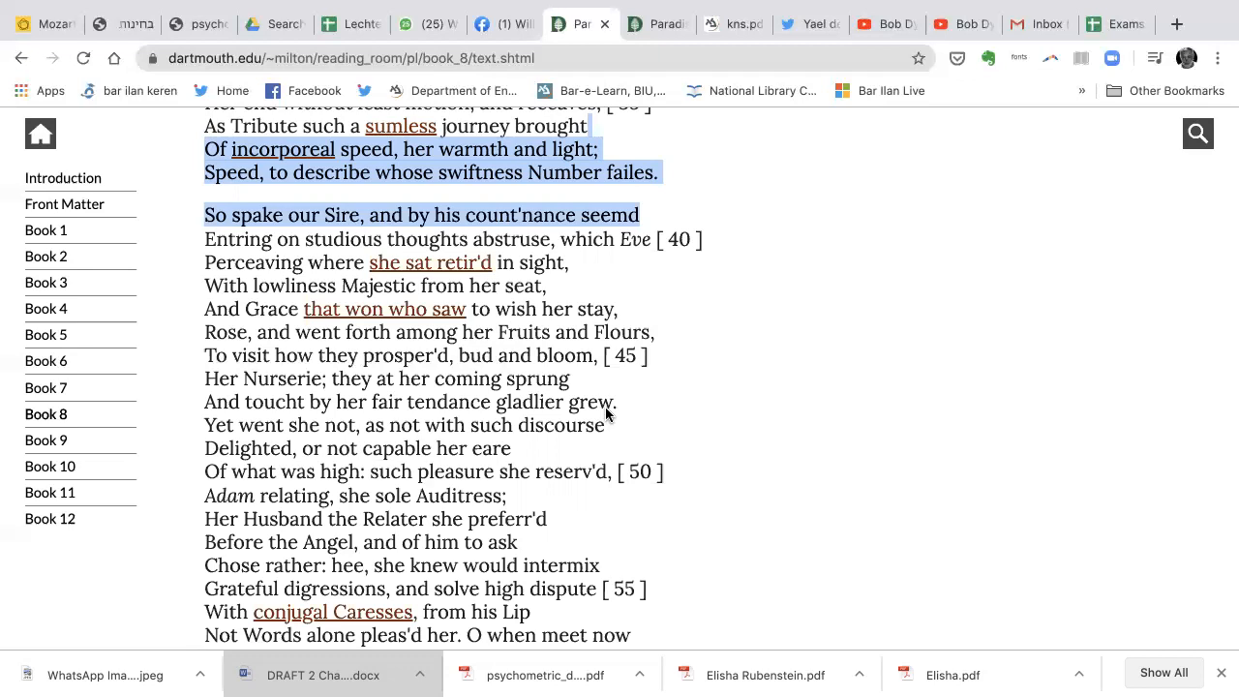
{"action": "scroll", "scroll_direction": "down", "scroll_amount": 3}
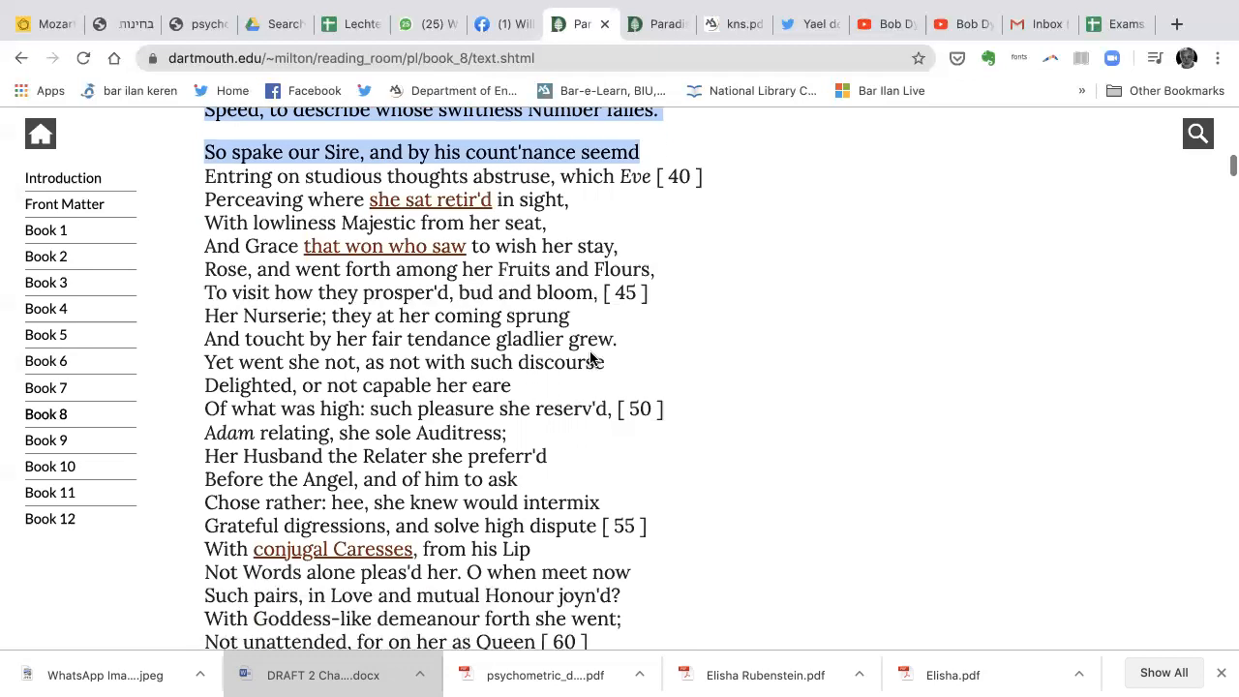
{"action": "scroll", "scroll_direction": "down", "scroll_amount": 3}
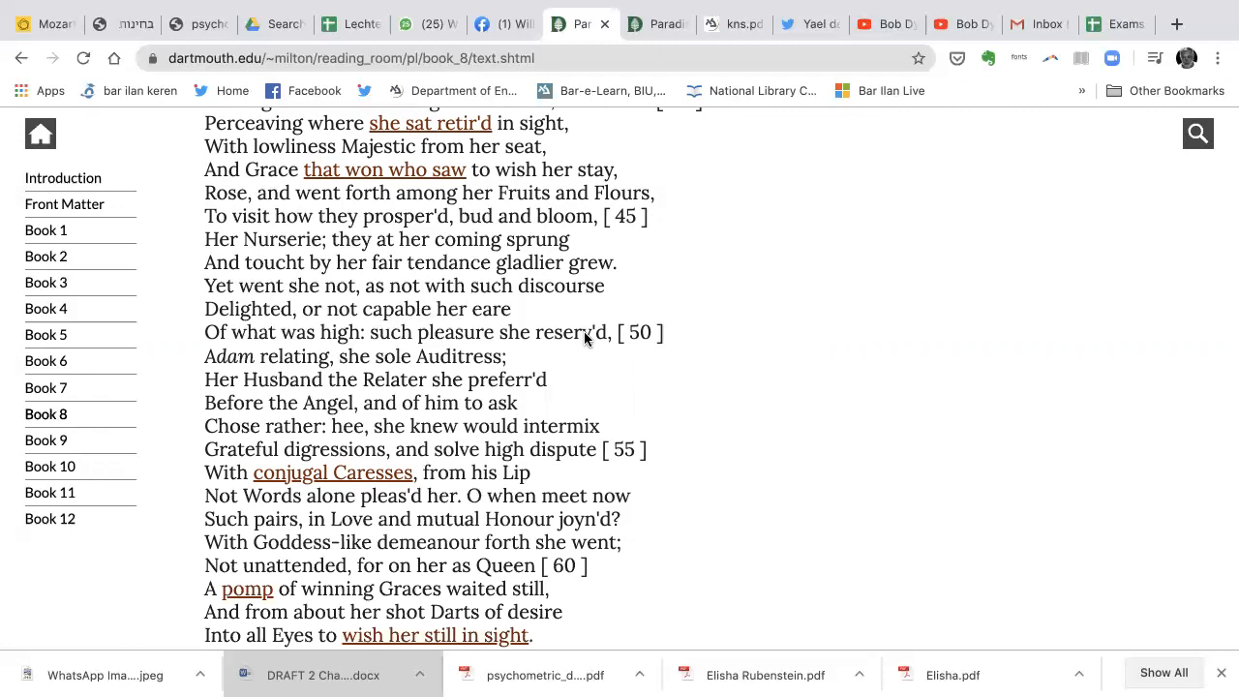
{"action": "scroll", "scroll_direction": "down", "scroll_amount": 3}
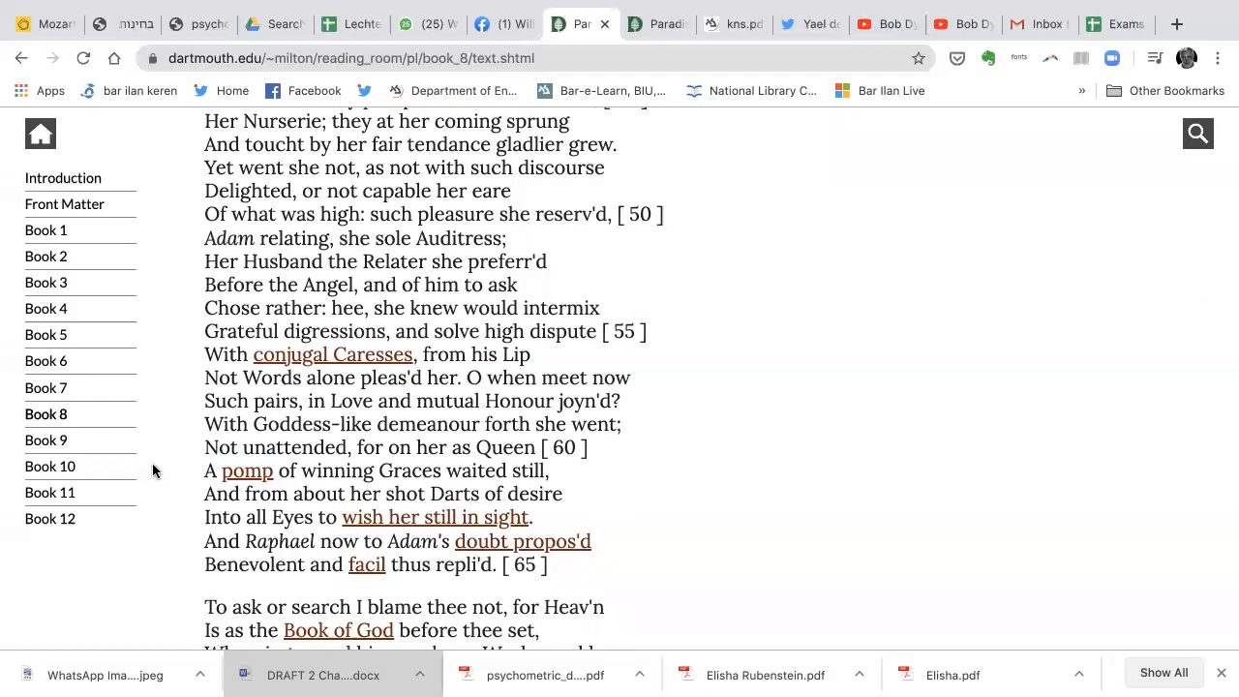
{"action": "mouse_move", "coordinate": [544, 510]}
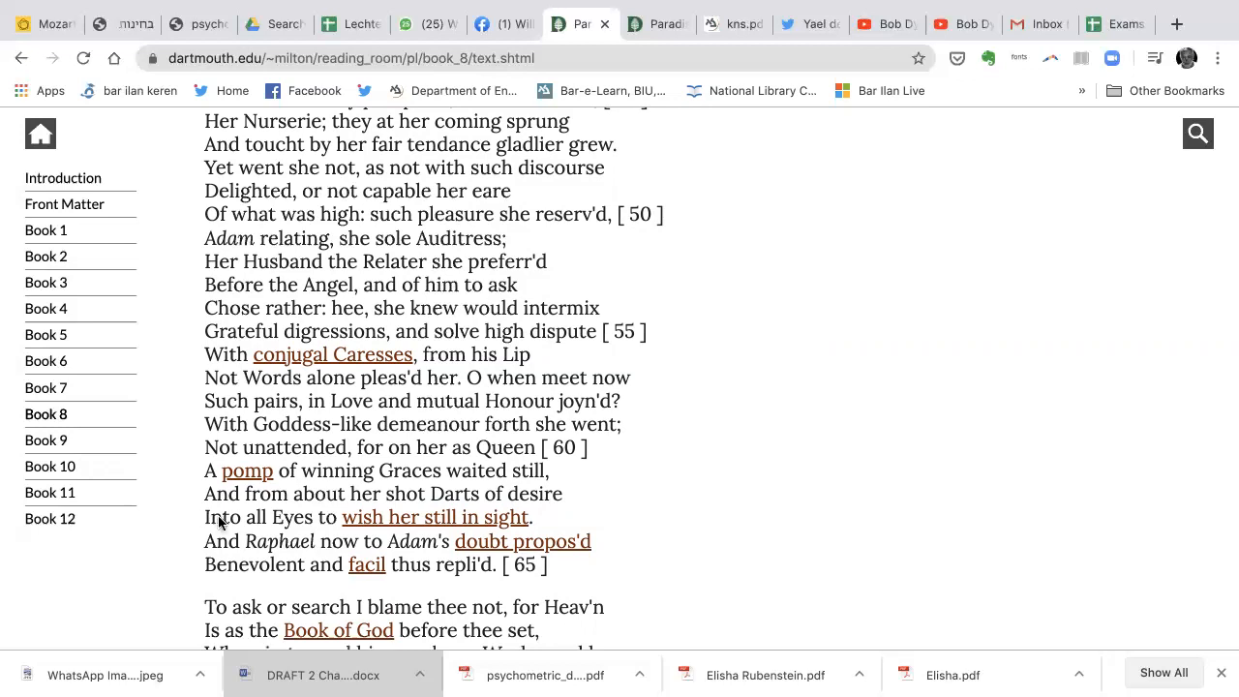
{"action": "mouse_move", "coordinate": [529, 530]}
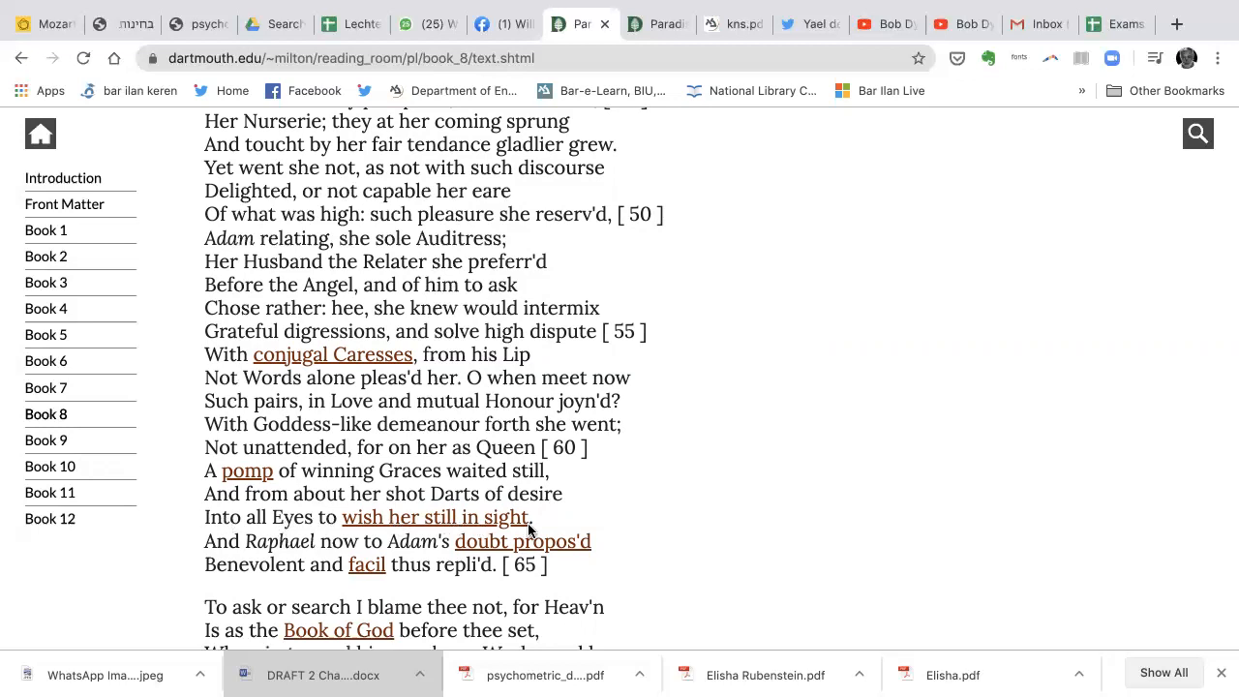
{"action": "mouse_move", "coordinate": [524, 500]}
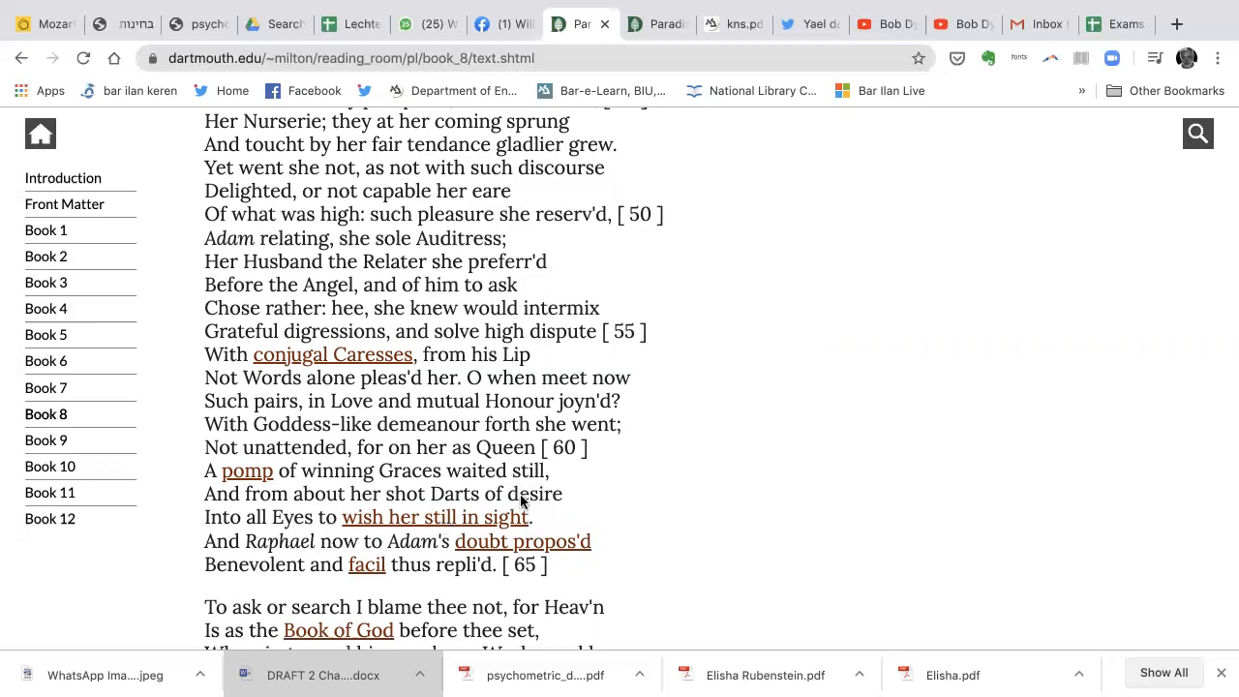
{"action": "mouse_move", "coordinate": [523, 502]}
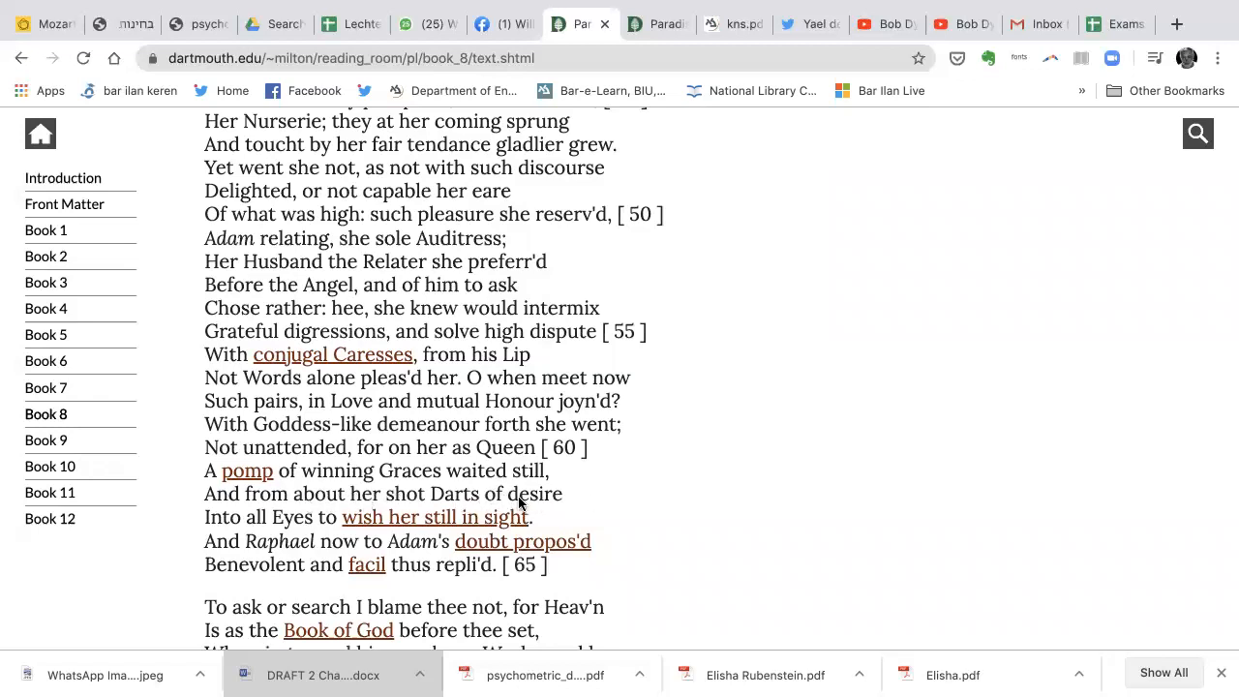
{"action": "mouse_move", "coordinate": [510, 501]}
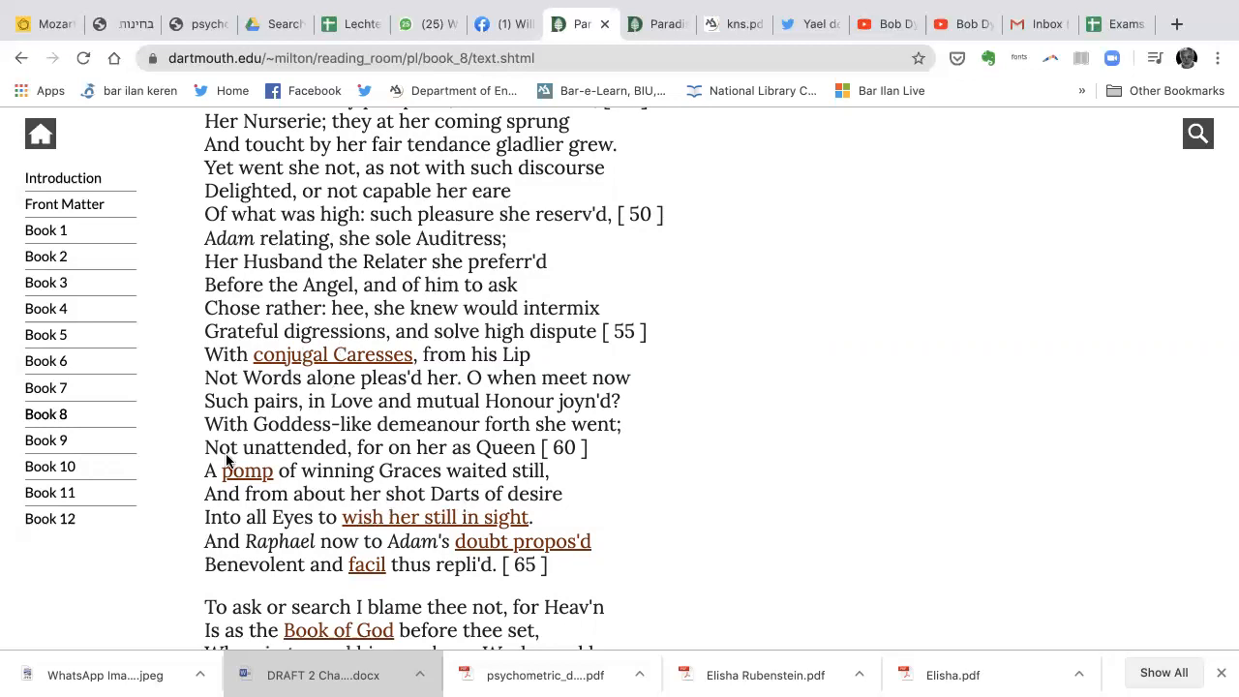
{"action": "mouse_move", "coordinate": [541, 517]}
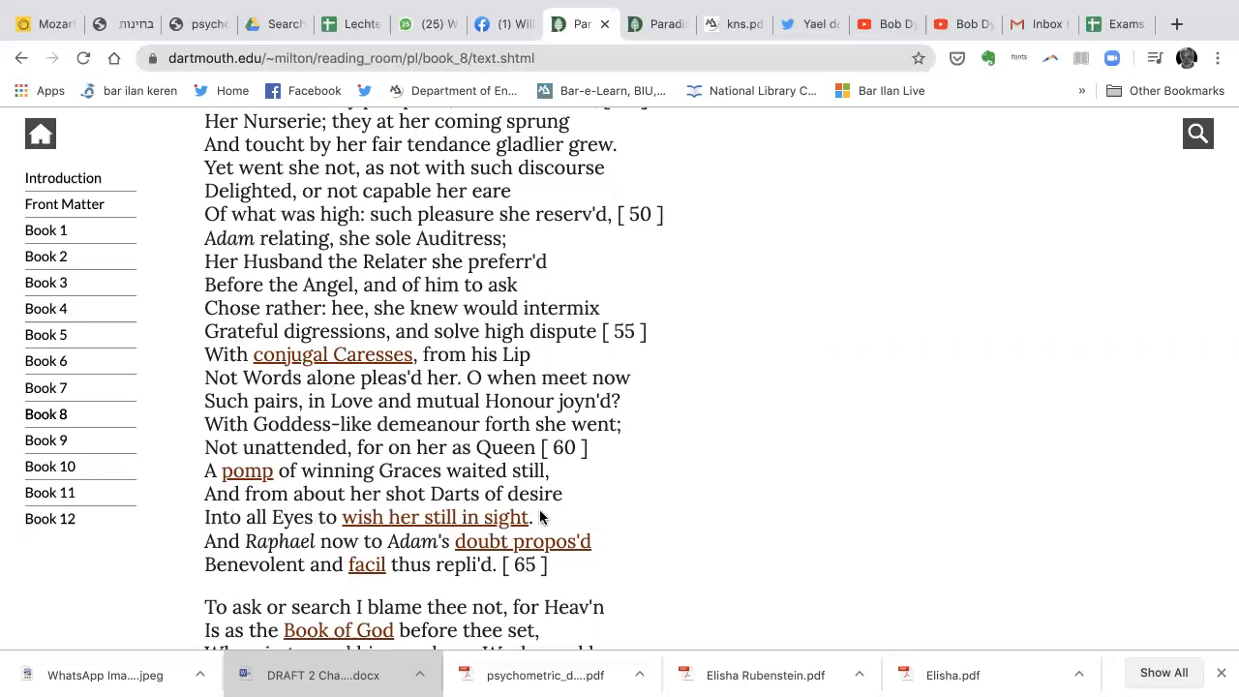
{"action": "scroll", "scroll_direction": "down", "scroll_amount": 3}
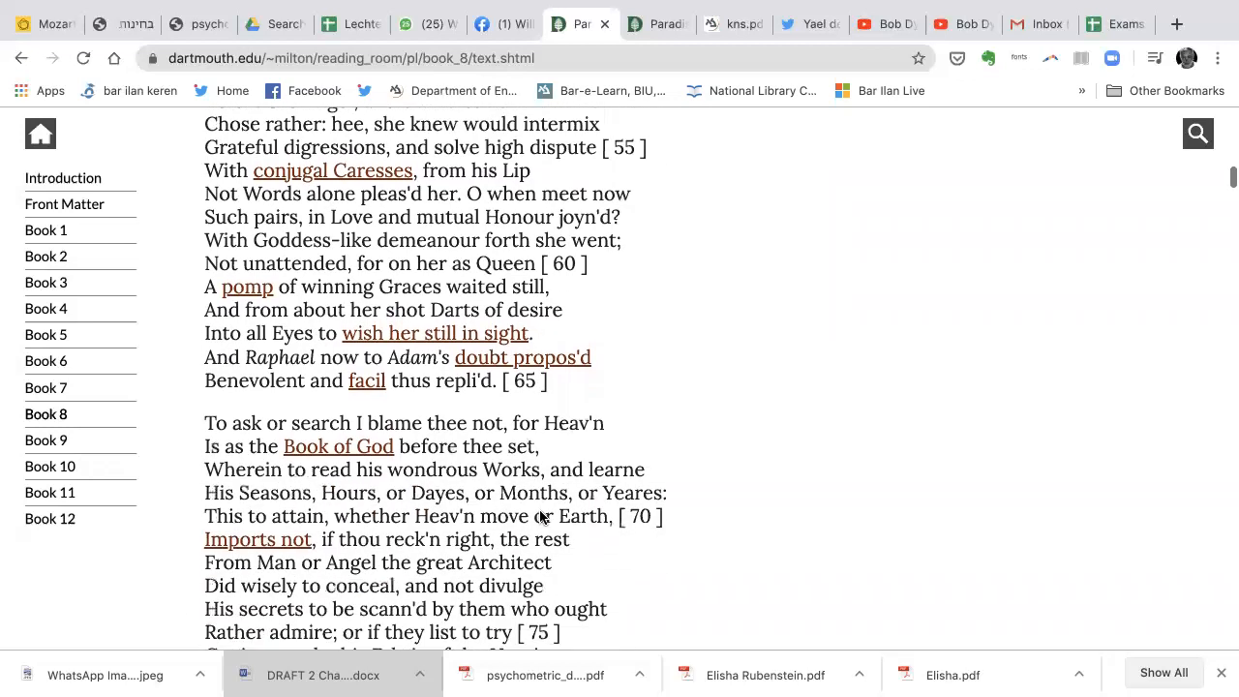
{"action": "scroll", "scroll_direction": "down", "scroll_amount": 3}
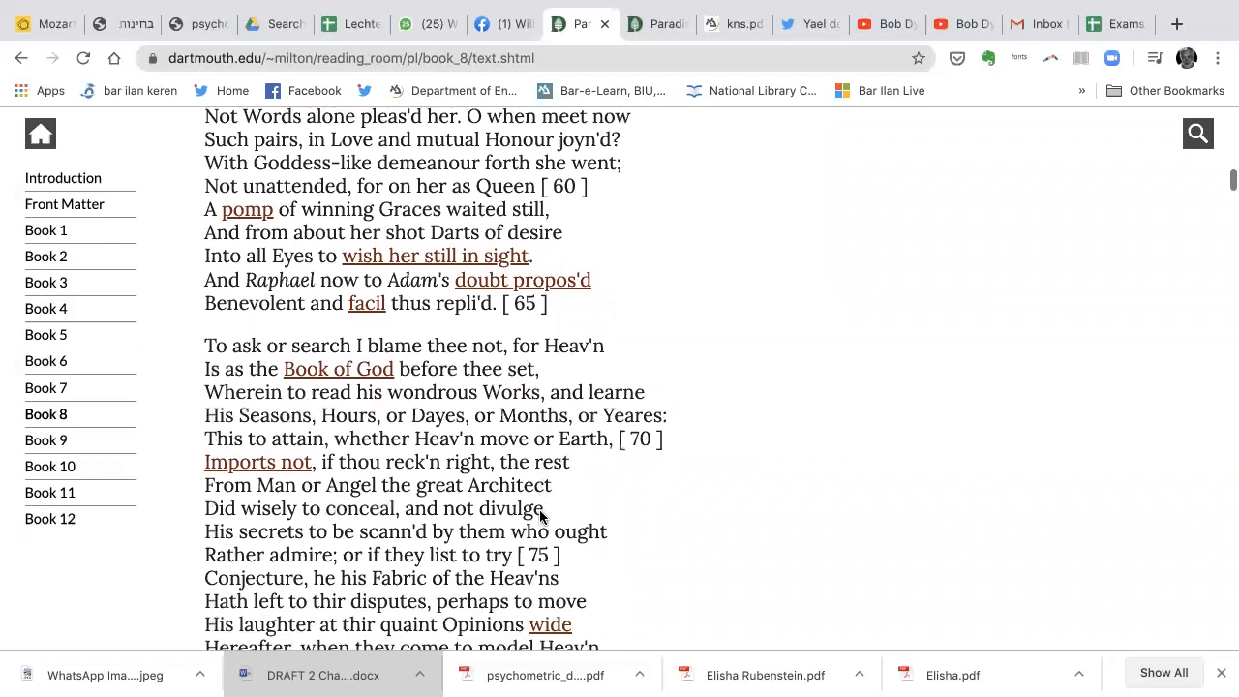
{"action": "scroll", "scroll_direction": "up", "scroll_amount": 3}
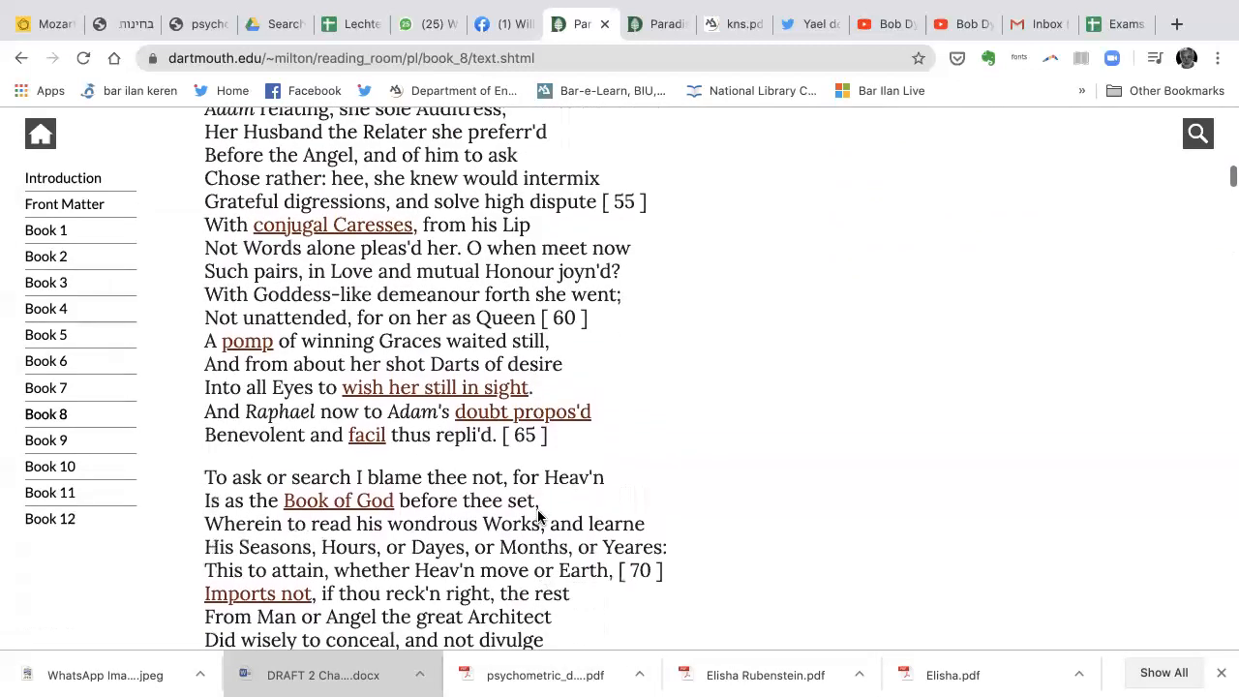
{"action": "scroll", "scroll_direction": "down", "scroll_amount": 3}
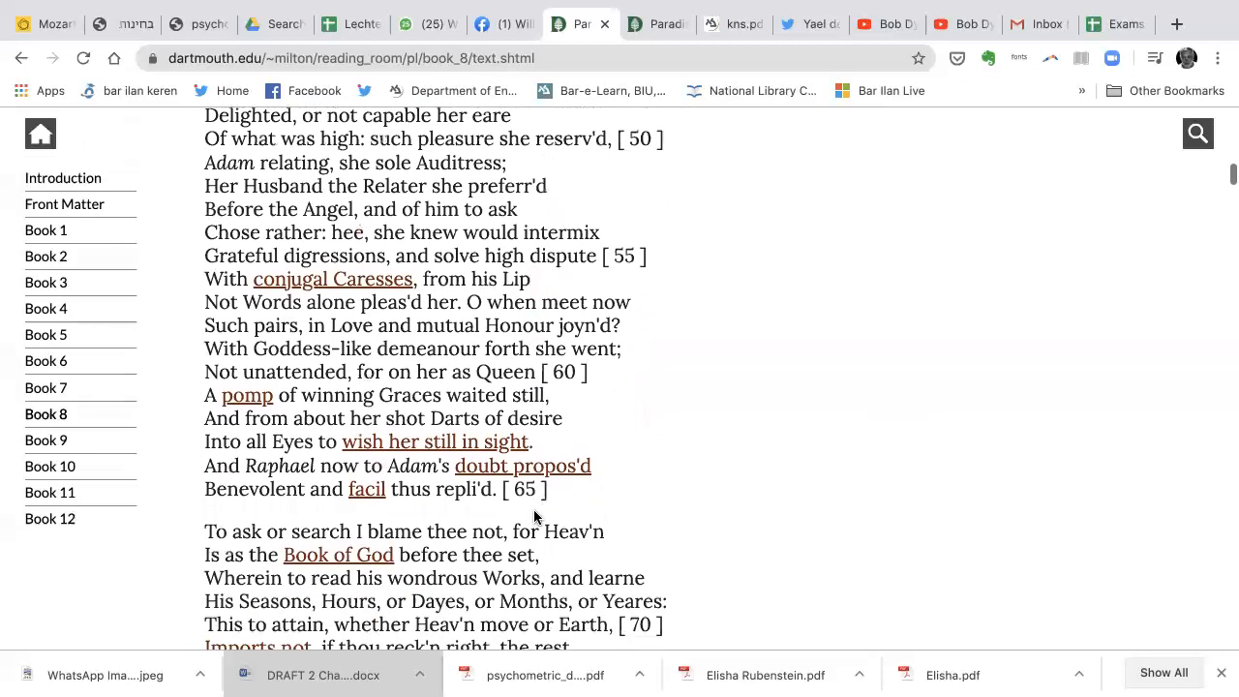
{"action": "scroll", "scroll_direction": "down", "scroll_amount": 3}
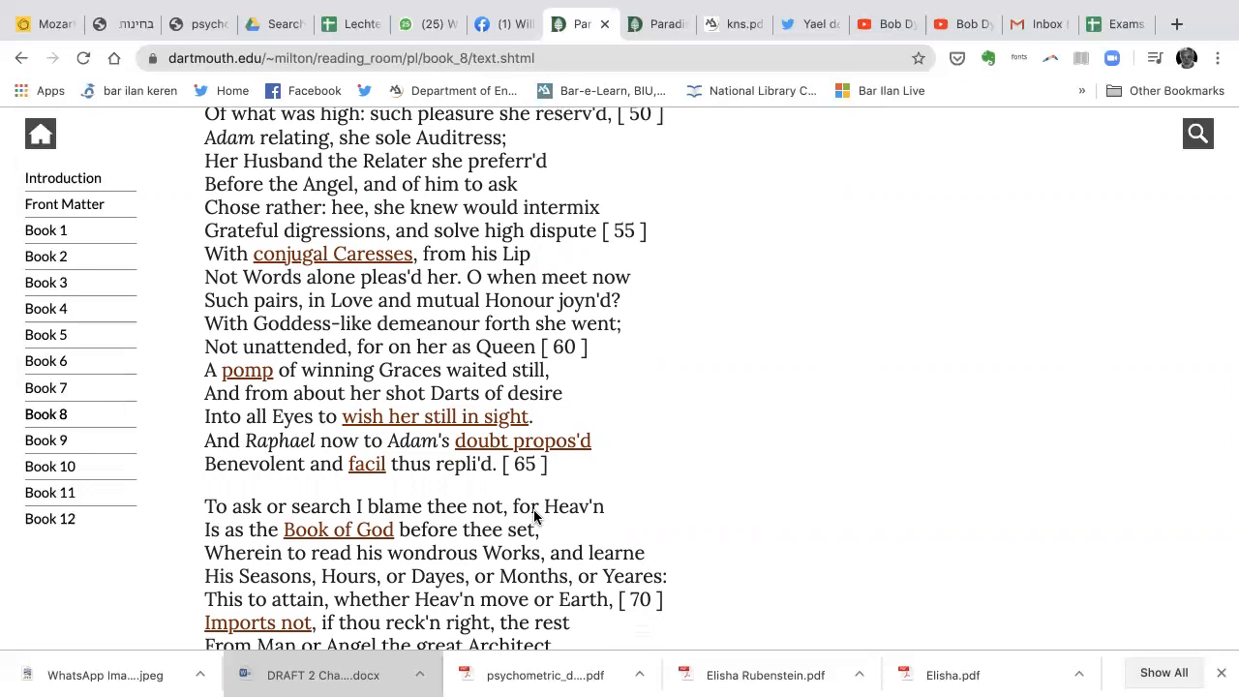
{"action": "scroll", "scroll_direction": "down", "scroll_amount": 3}
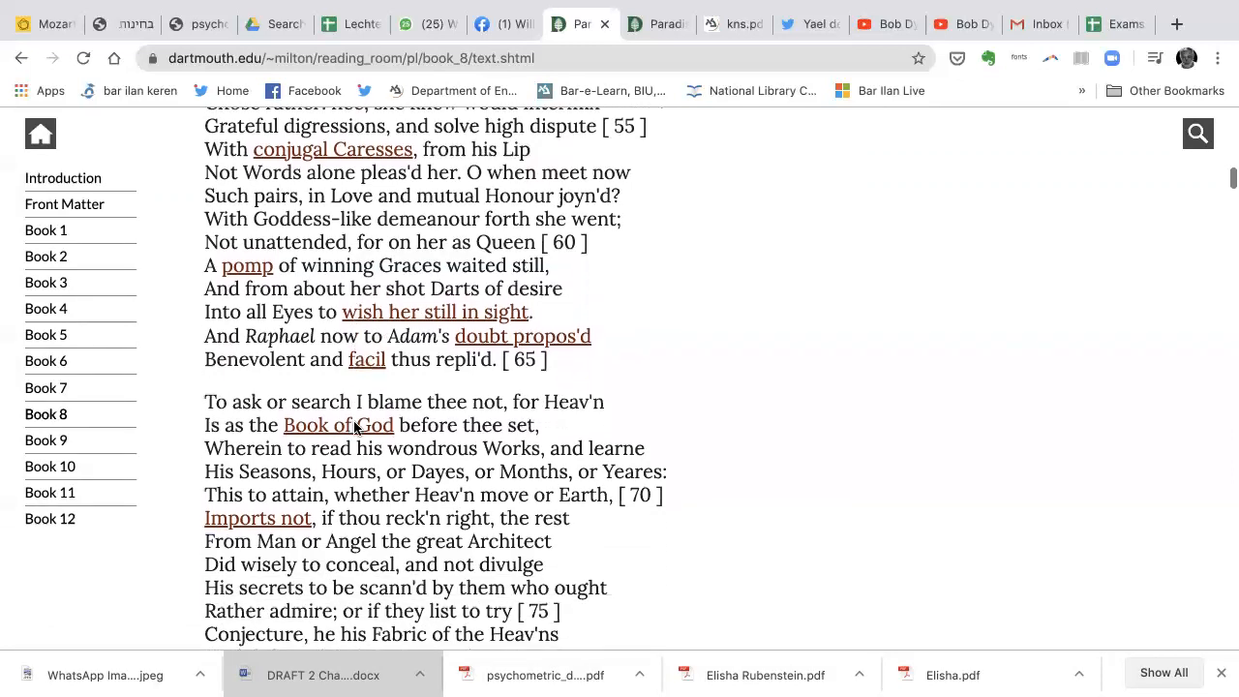
{"action": "scroll", "scroll_direction": "down", "scroll_amount": 3}
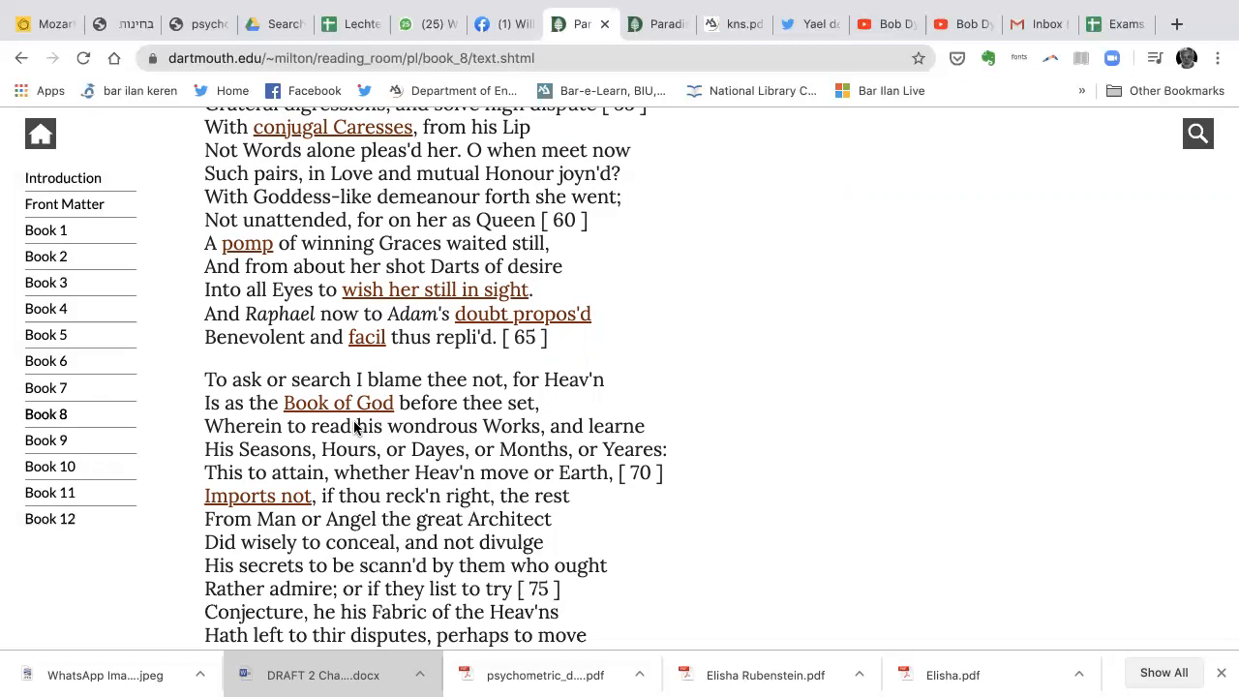
{"action": "scroll", "scroll_direction": "down", "scroll_amount": 3}
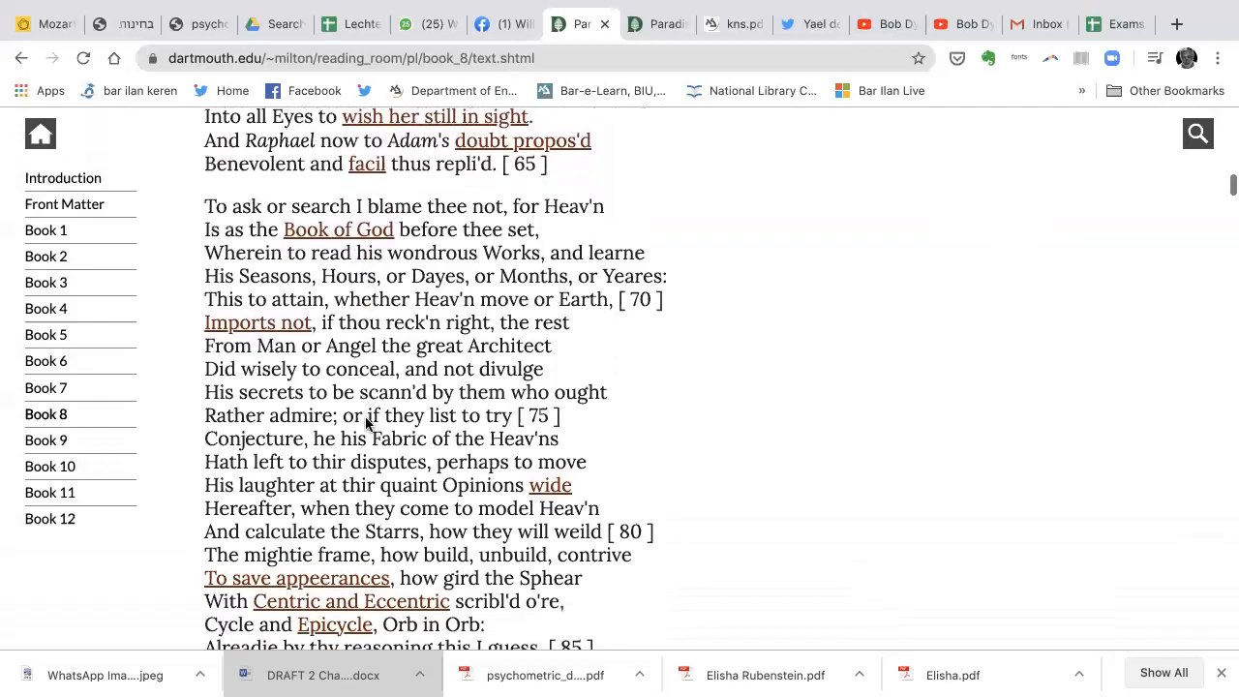
{"action": "scroll", "scroll_direction": "down", "scroll_amount": 3}
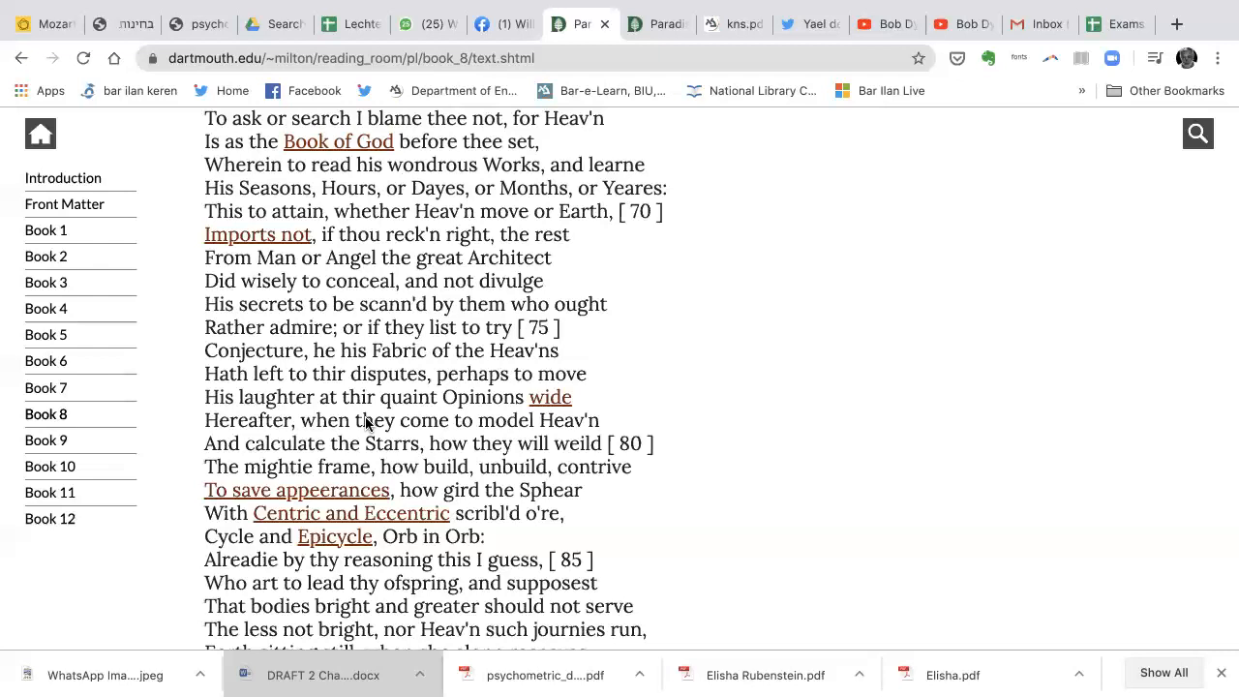
Continue down Book 8 to lines 120–147, on the Sun as centre and Earth and Moon lighting each other.
{"action": "scroll", "scroll_direction": "down", "scroll_amount": 3}
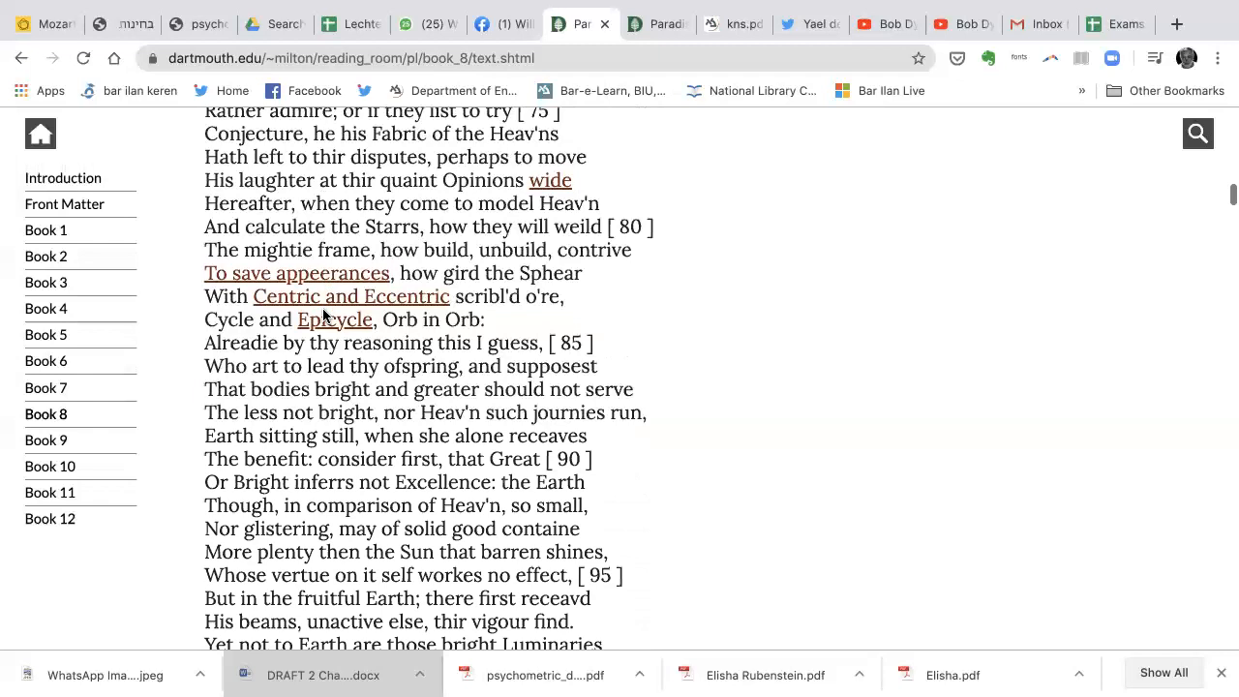
{"action": "scroll", "scroll_direction": "down", "scroll_amount": 3}
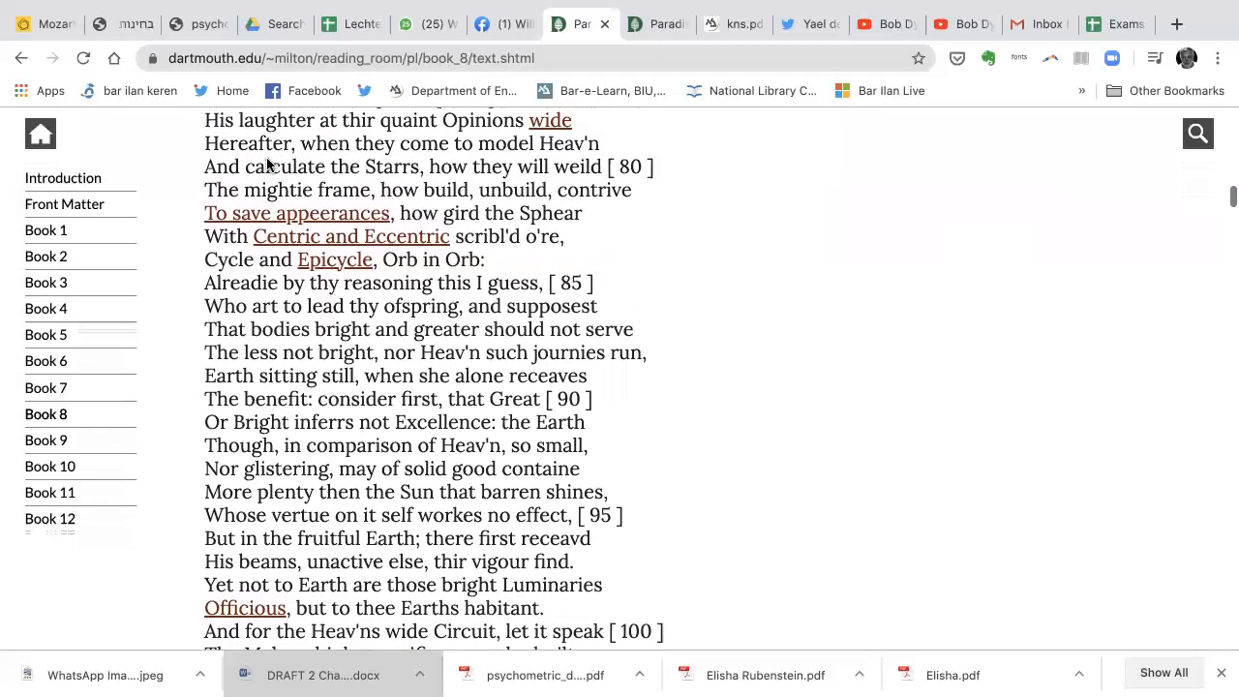
{"action": "scroll", "scroll_direction": "down", "scroll_amount": 3}
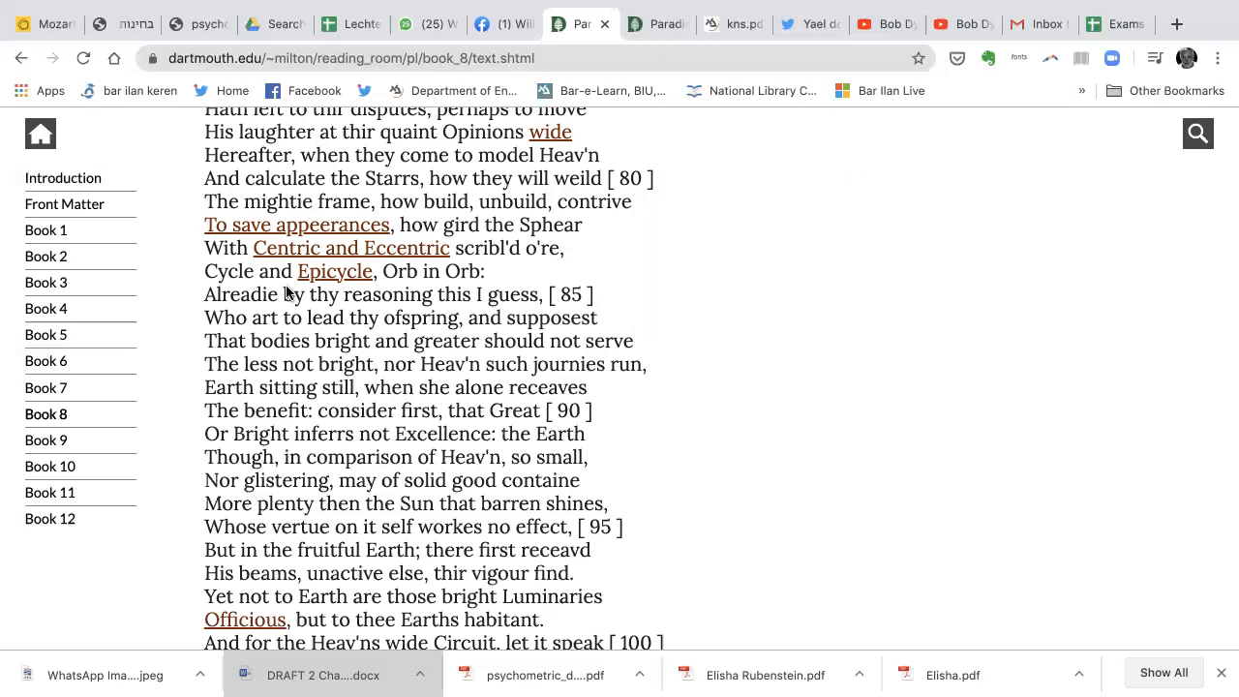
{"action": "mouse_move", "coordinate": [296, 319]}
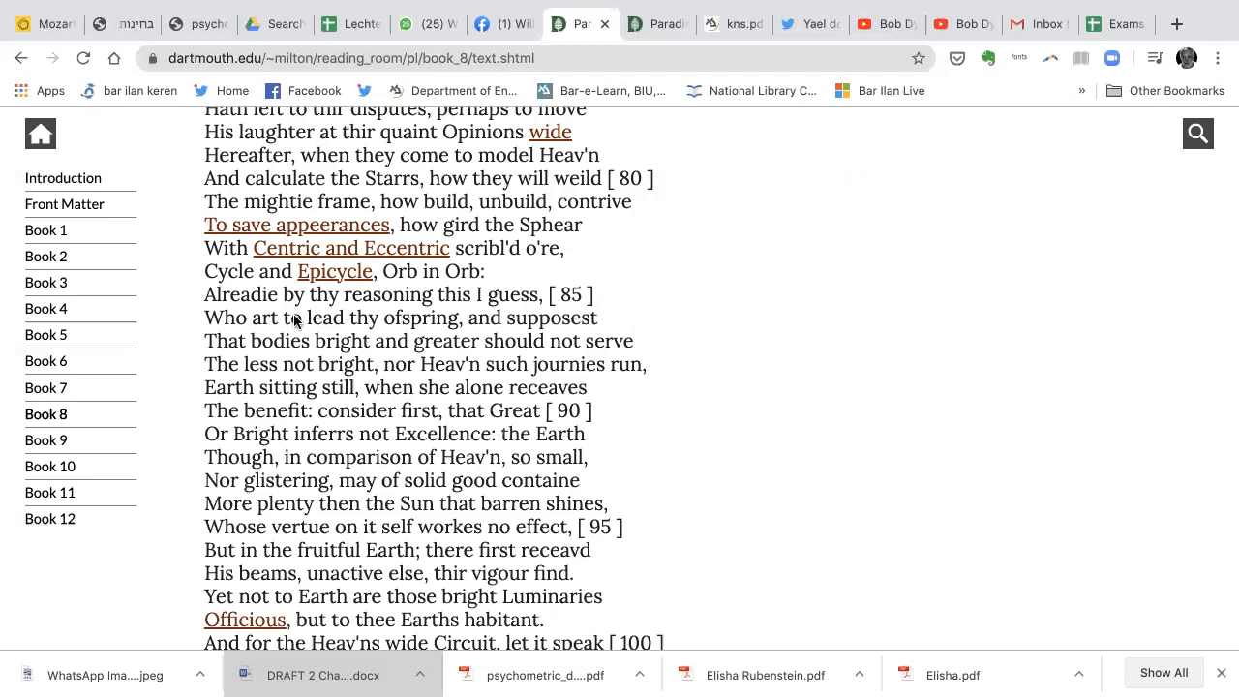
{"action": "scroll", "scroll_direction": "down", "scroll_amount": 3}
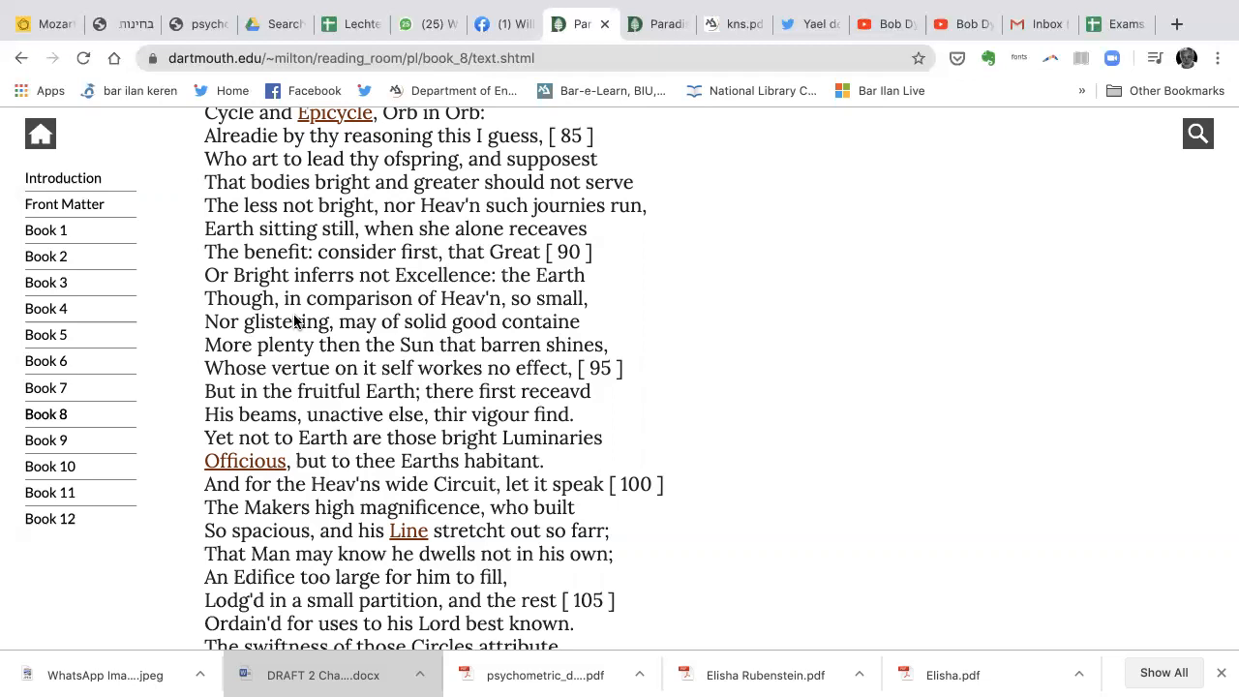
{"action": "scroll", "scroll_direction": "down", "scroll_amount": 3}
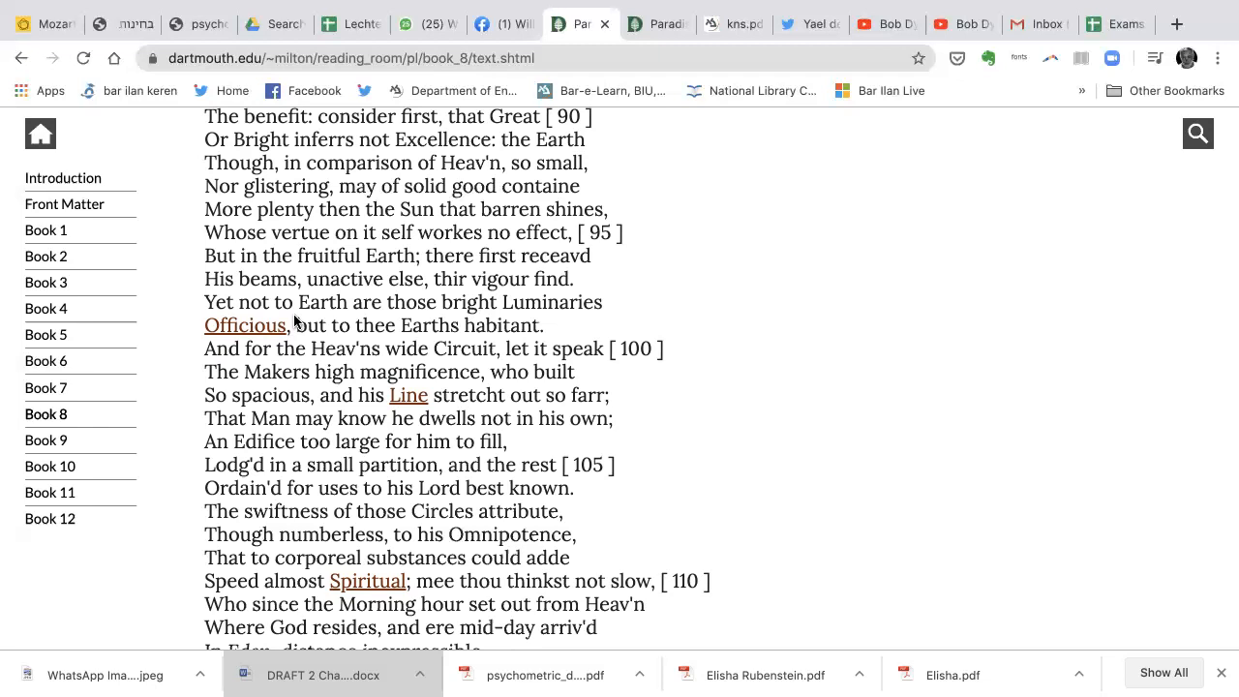
{"action": "scroll", "scroll_direction": "down", "scroll_amount": 3}
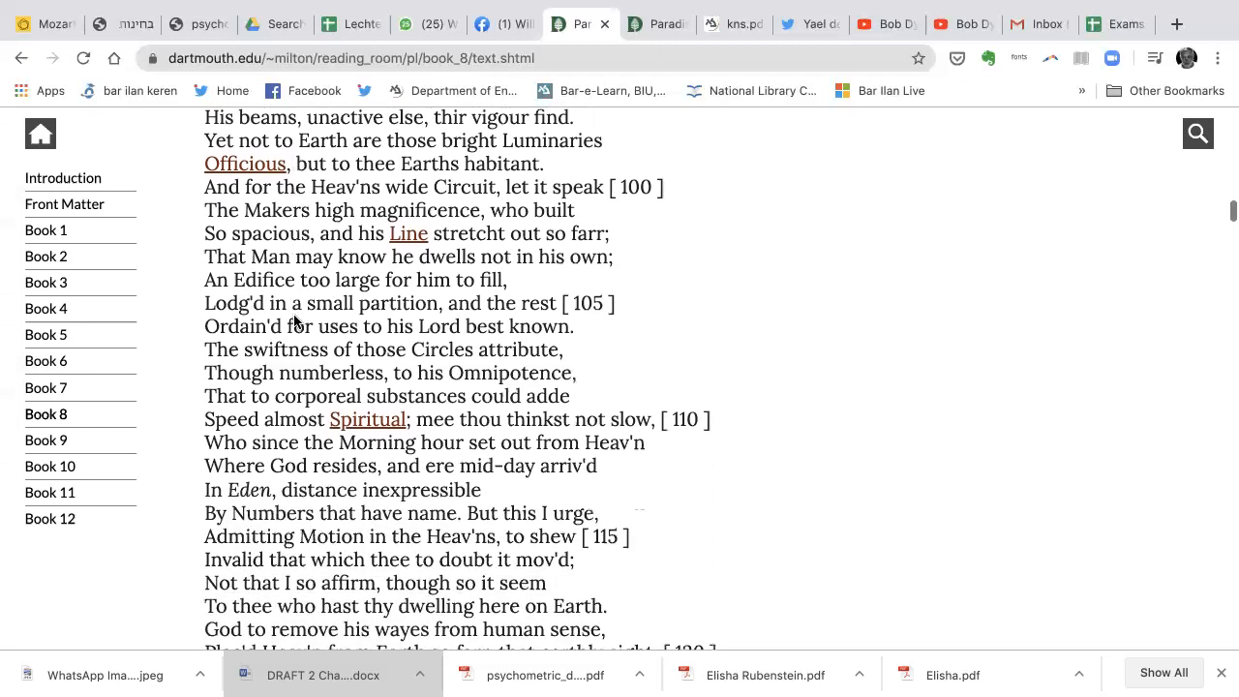
{"action": "scroll", "scroll_direction": "down", "scroll_amount": 3}
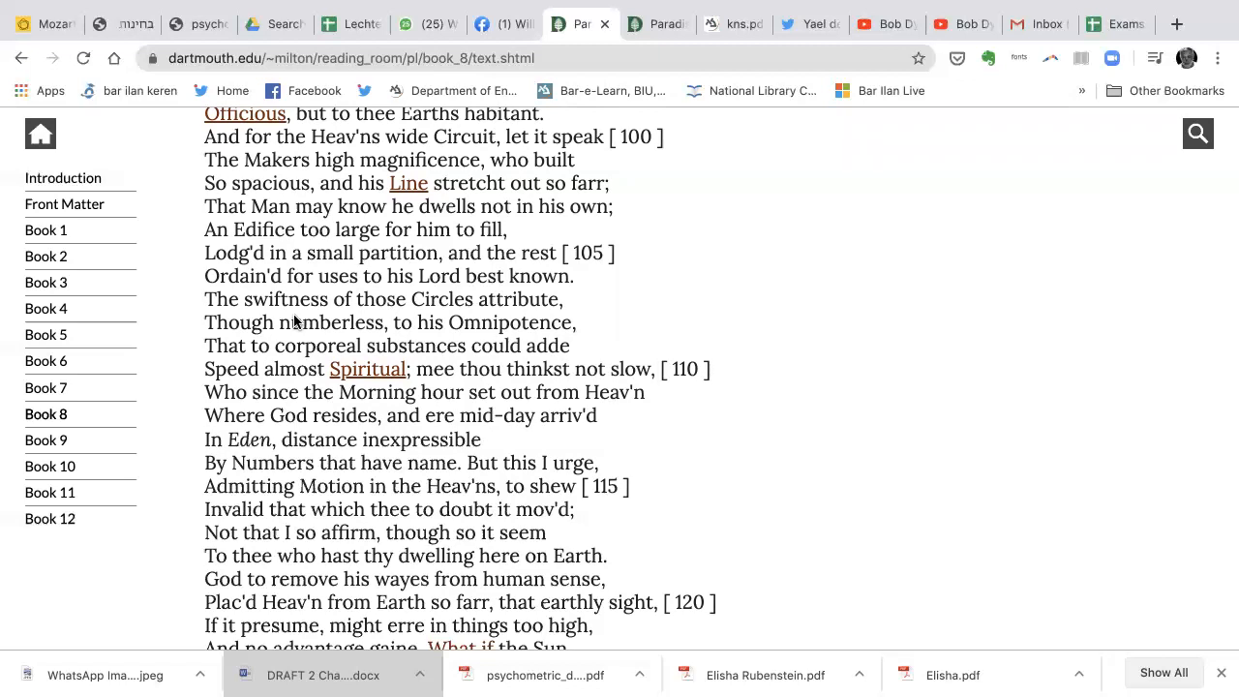
{"action": "scroll", "scroll_direction": "down", "scroll_amount": 3}
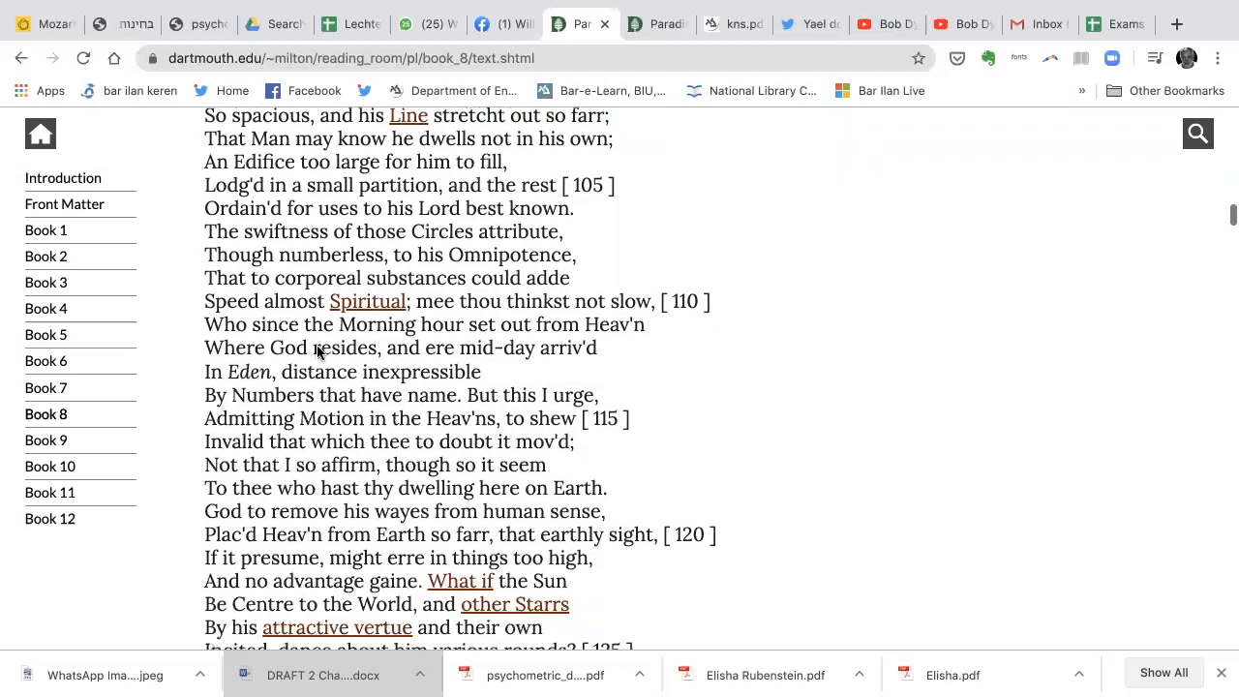
{"action": "scroll", "scroll_direction": "down", "scroll_amount": 3}
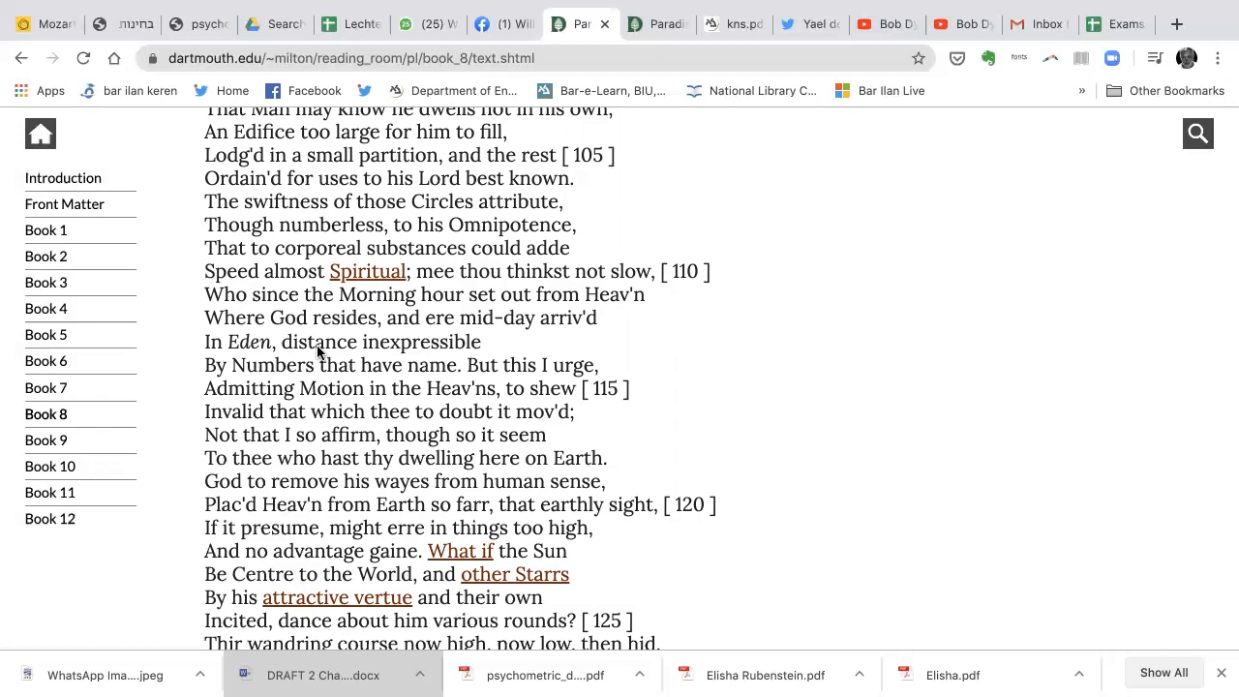
{"action": "scroll", "scroll_direction": "down", "scroll_amount": 3}
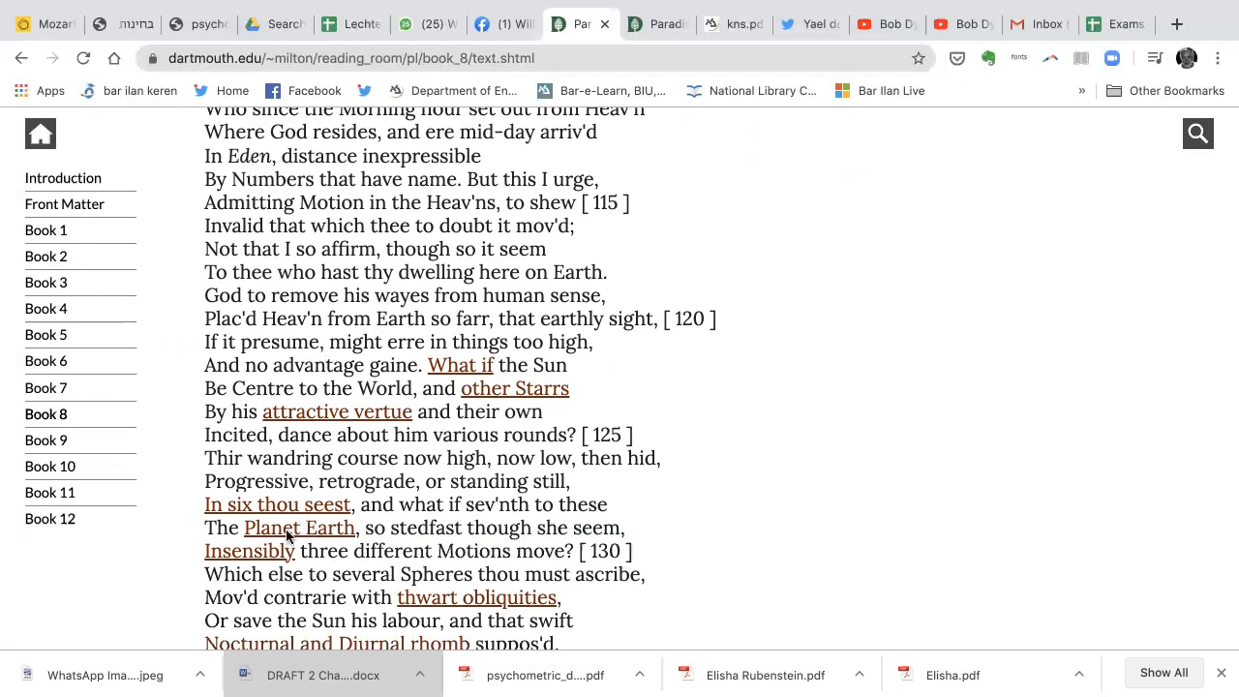
{"action": "mouse_move", "coordinate": [355, 478]}
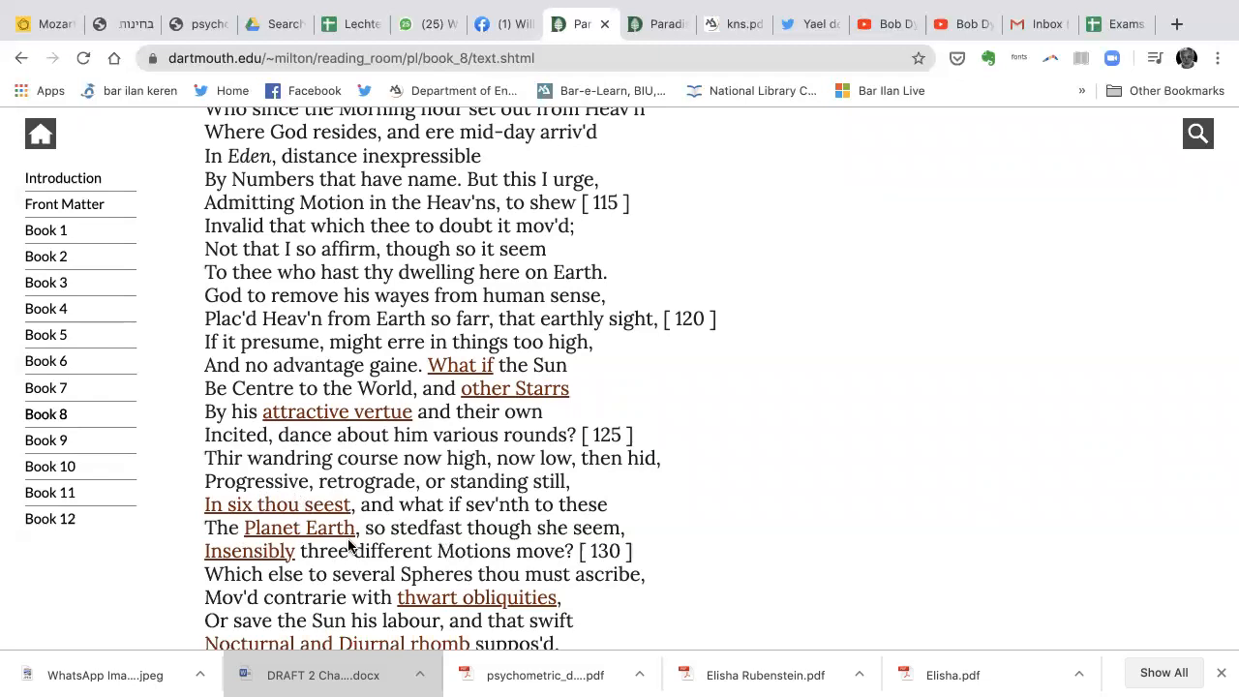
{"action": "mouse_move", "coordinate": [437, 569]}
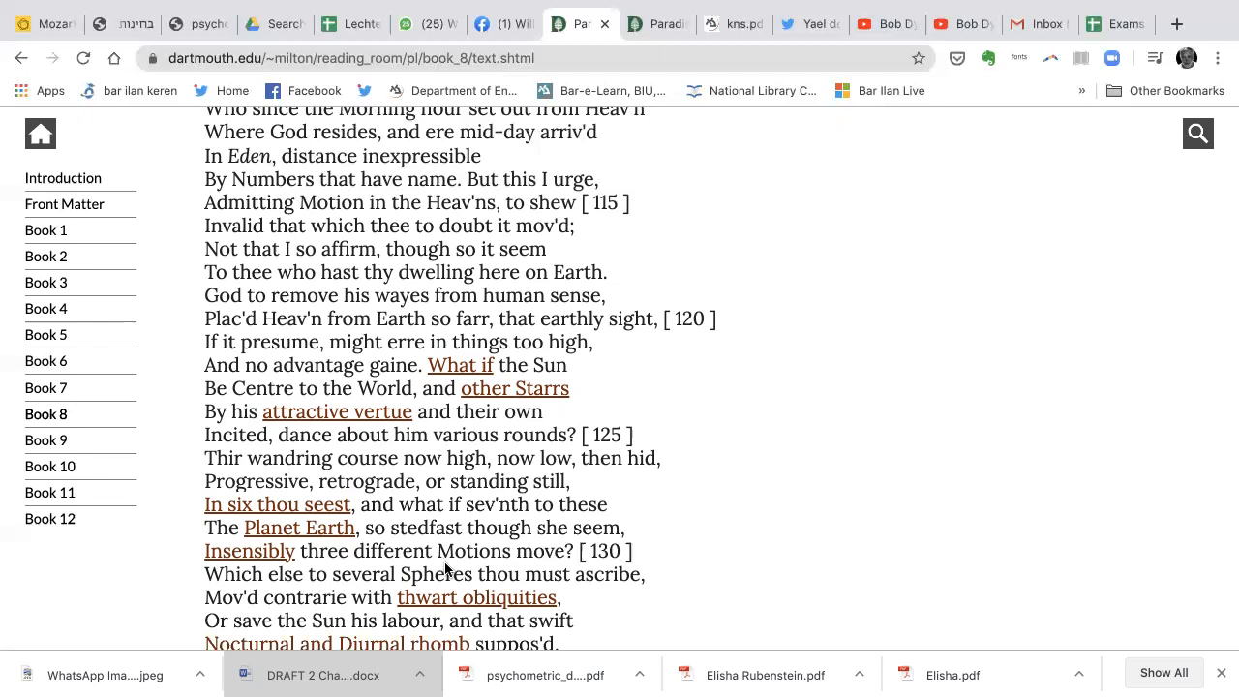
{"action": "scroll", "scroll_direction": "down", "scroll_amount": 3}
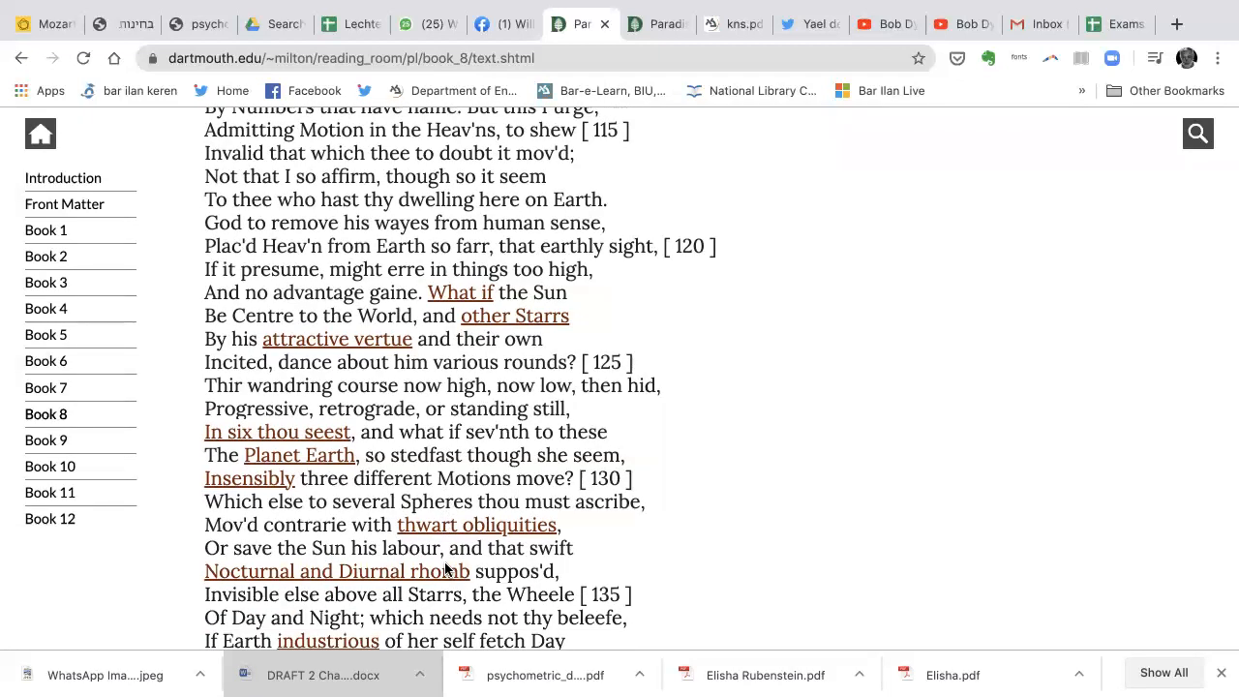
{"action": "scroll", "scroll_direction": "down", "scroll_amount": 3}
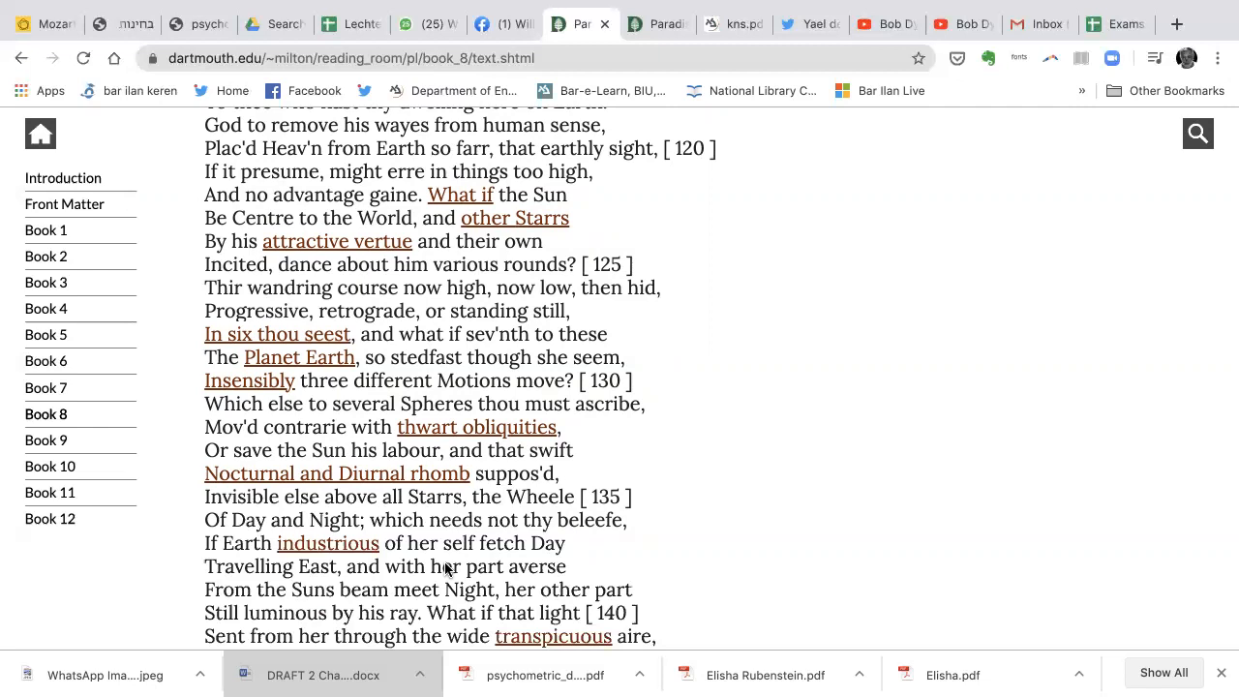
{"action": "scroll", "scroll_direction": "down", "scroll_amount": 3}
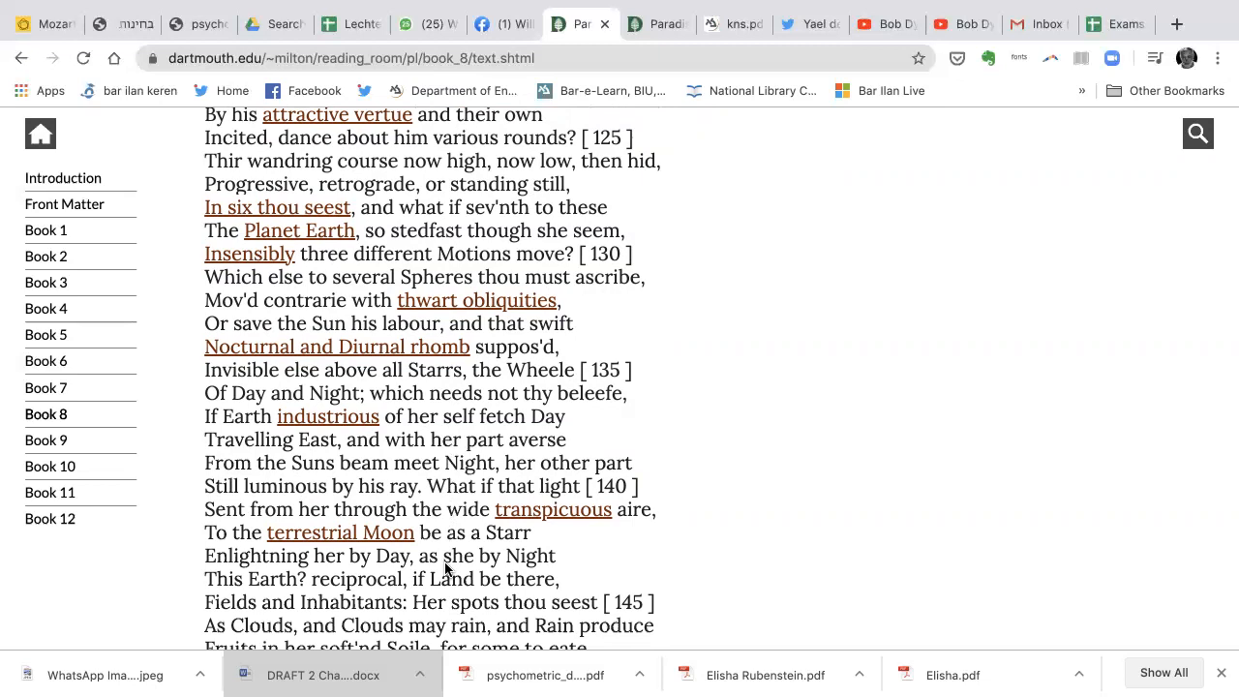
{"action": "mouse_move", "coordinate": [457, 664]}
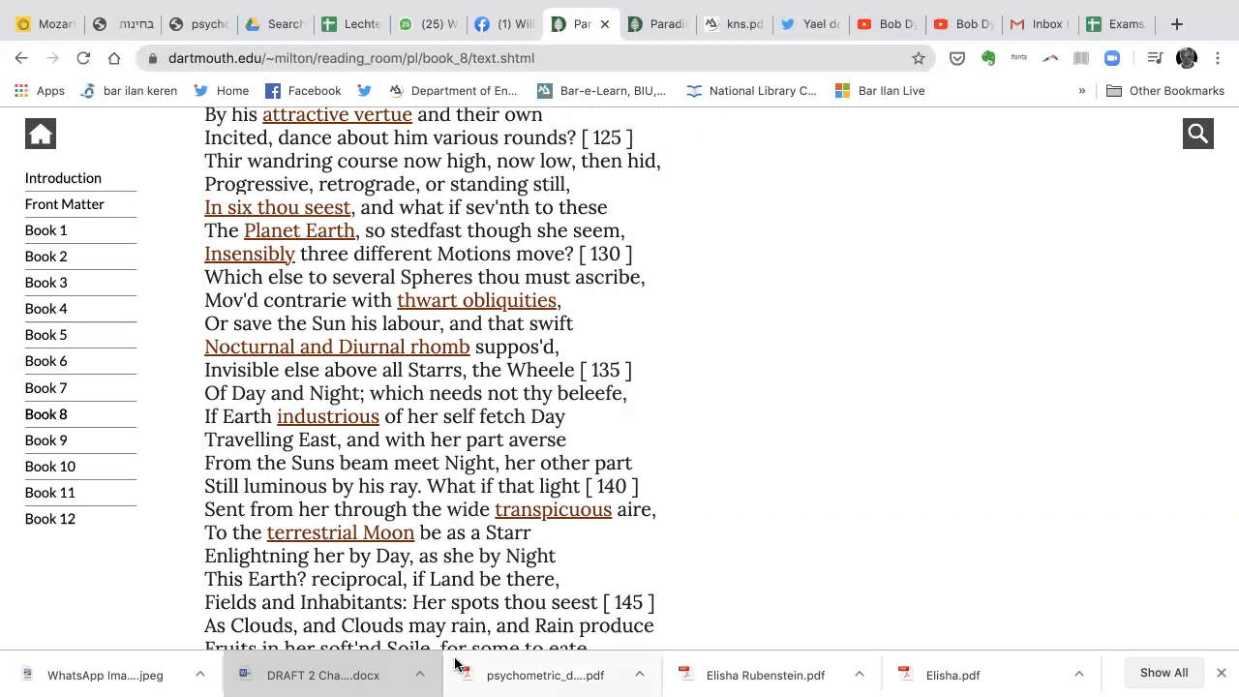
{"action": "mouse_move", "coordinate": [552, 509]}
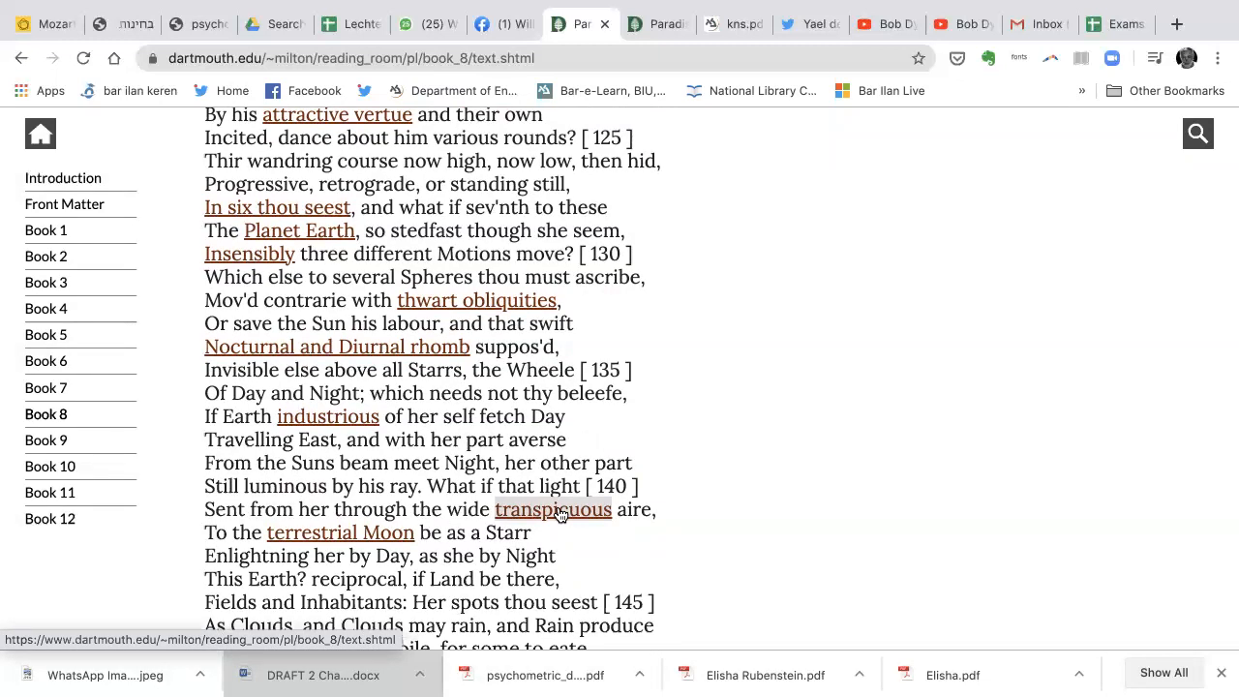
Scroll Book 8 down to about line 155, the terrestrial Moon and other suns with attendant moons.
{"action": "scroll", "scroll_direction": "down", "scroll_amount": 3}
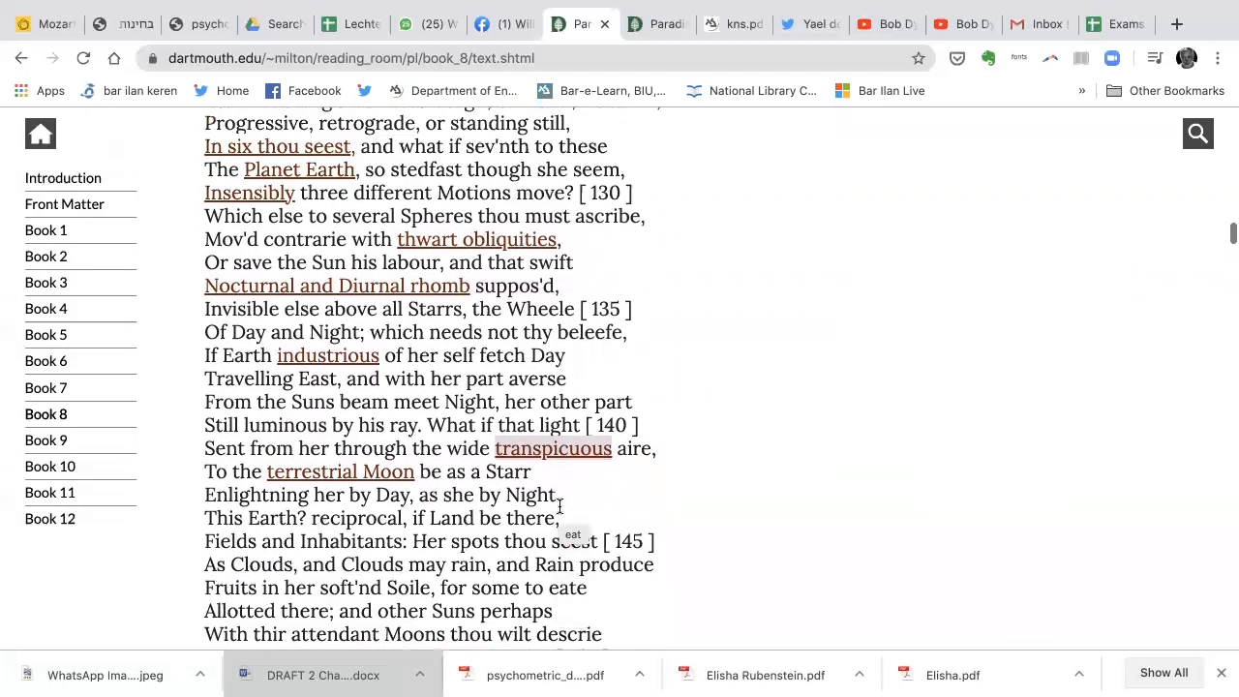
{"action": "scroll", "scroll_direction": "down", "scroll_amount": 3}
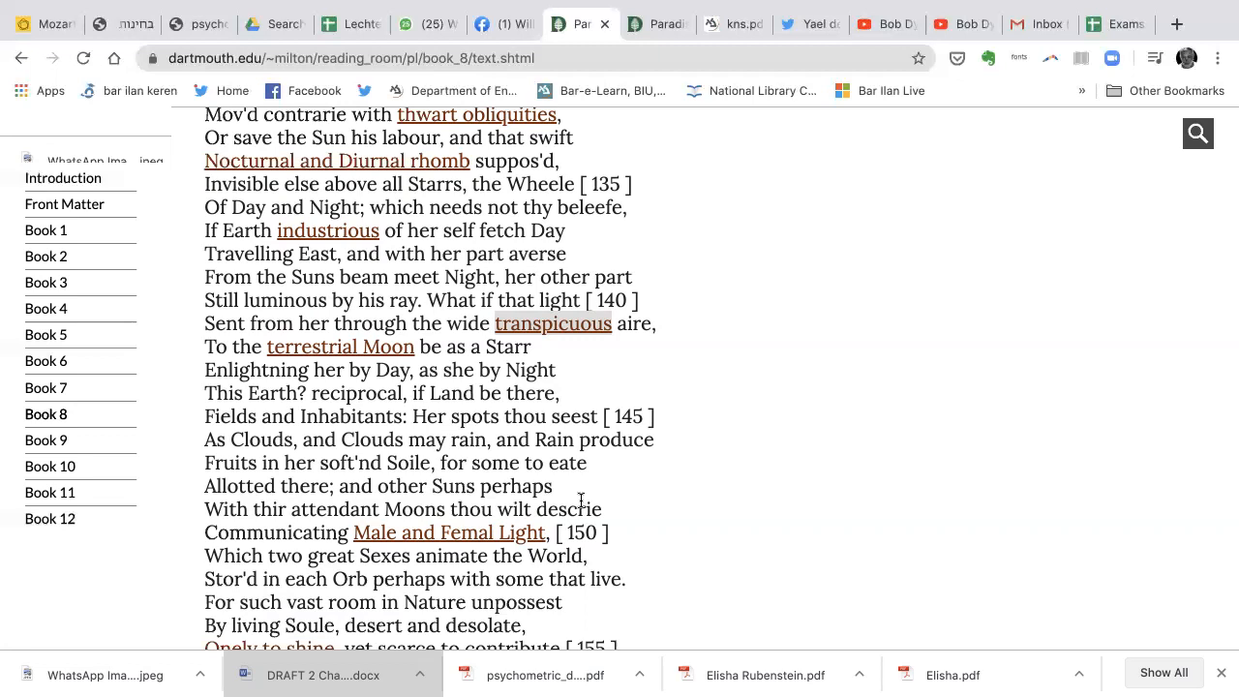
Scroll Book 8 to lines 145–168, past 'obvious to dispute' to leaving hidden matters to God.
{"action": "scroll", "scroll_direction": "down", "scroll_amount": 3}
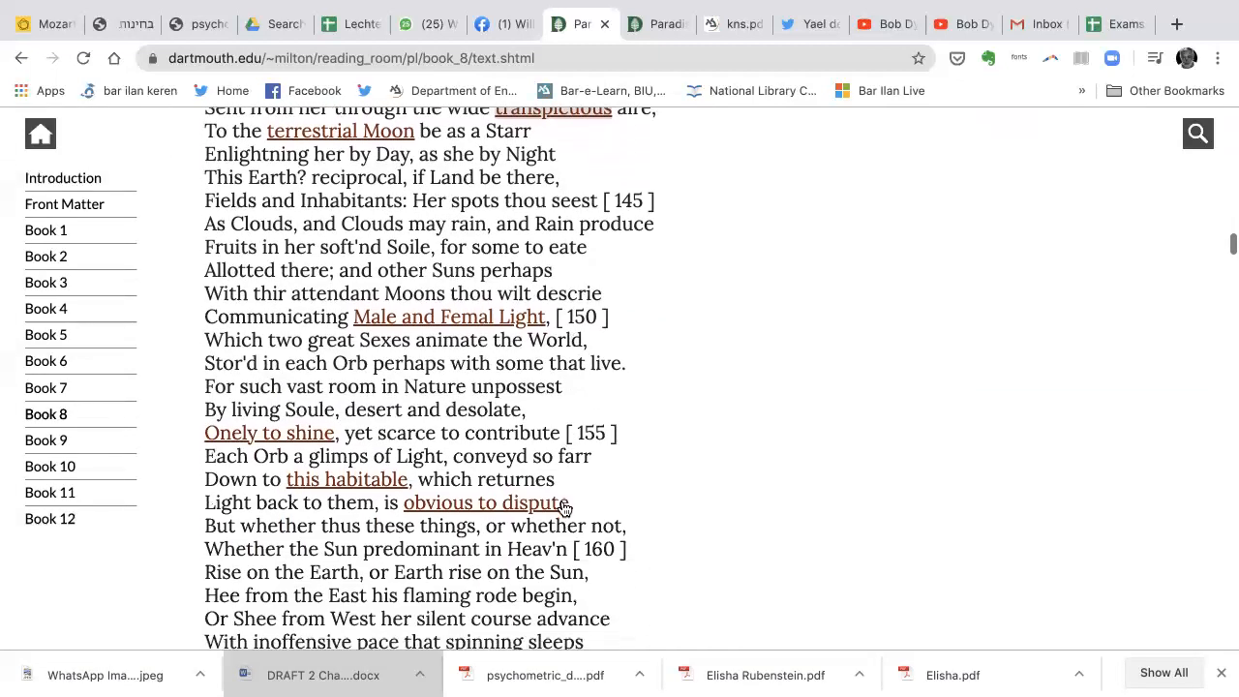
{"action": "scroll", "scroll_direction": "down", "scroll_amount": 3}
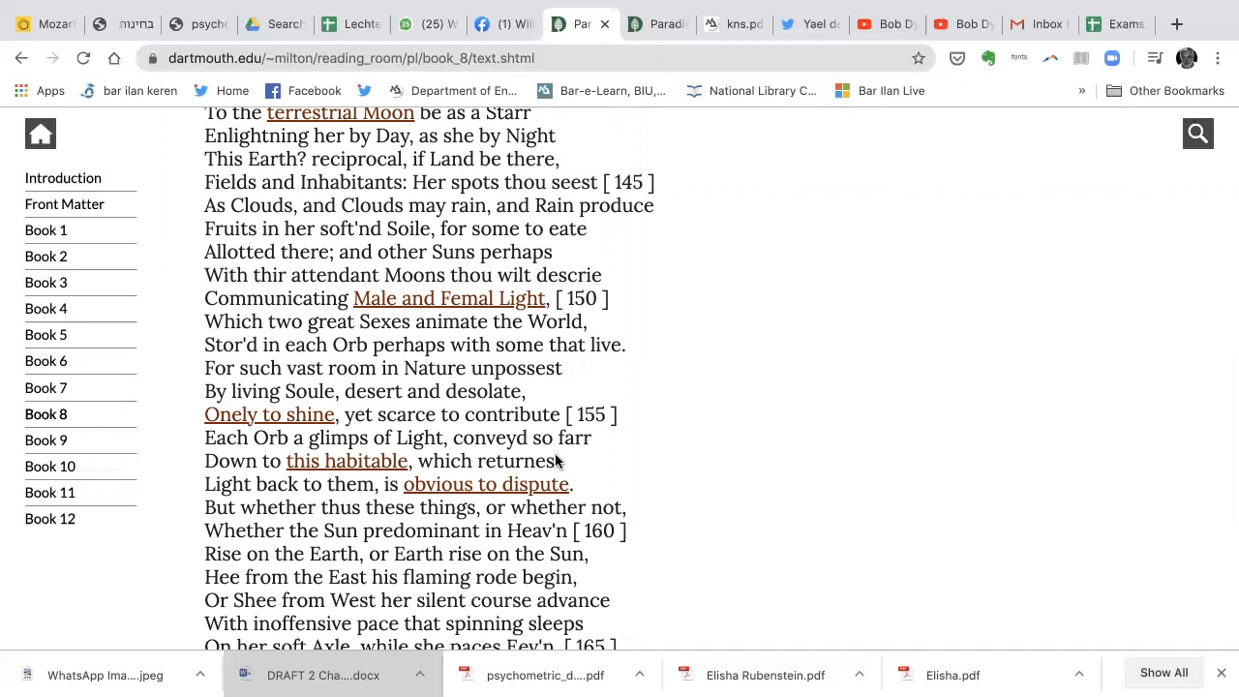
{"action": "mouse_move", "coordinate": [510, 493]}
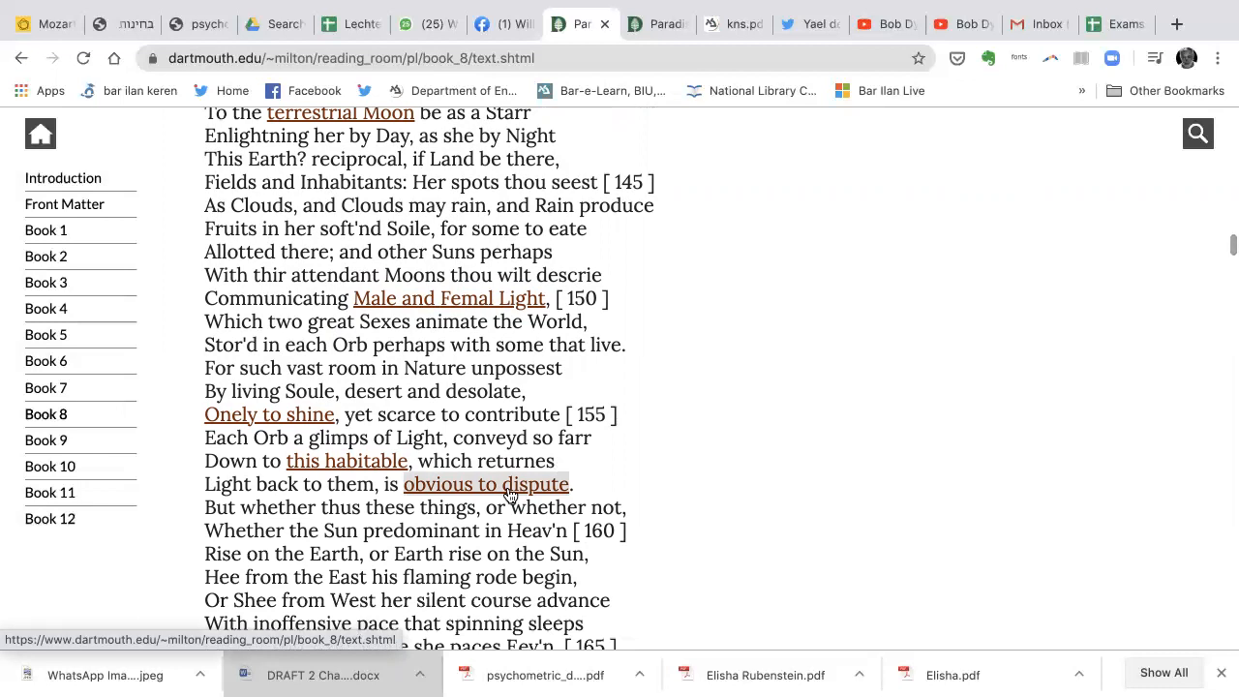
{"action": "scroll", "scroll_direction": "down", "scroll_amount": 3}
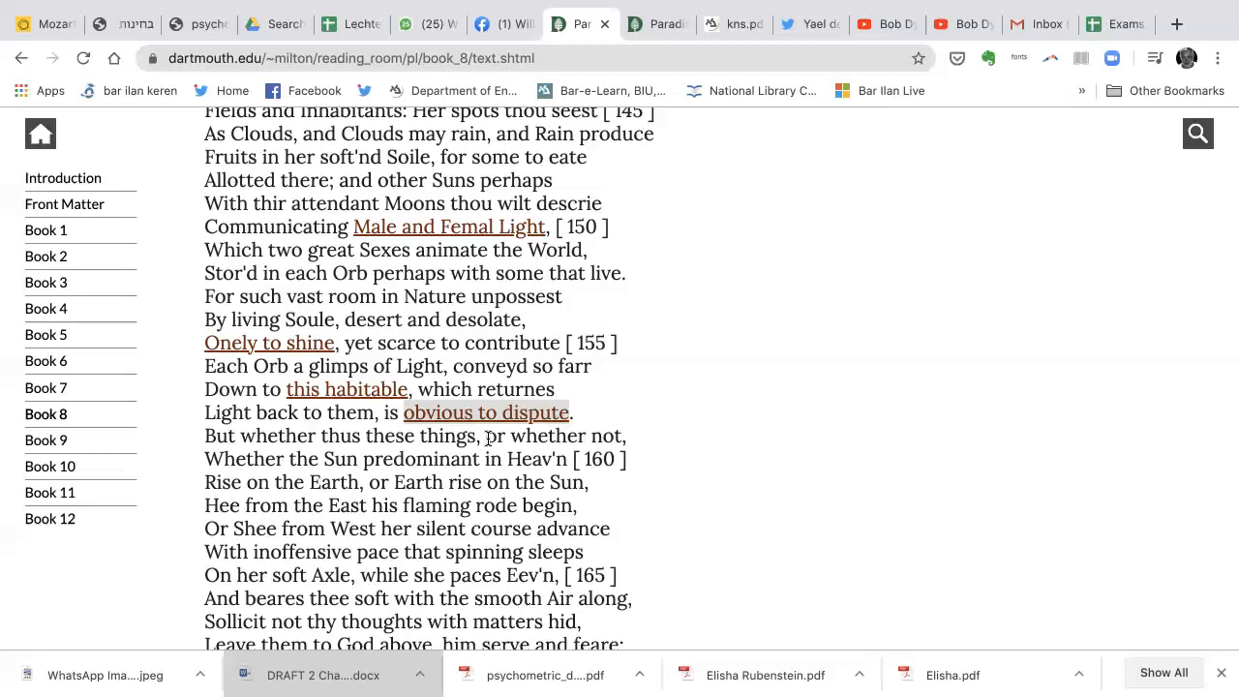
Scroll past line 175, then return to Book 8 lines 40–62 where Eve leaves to tend her flowers.
{"action": "scroll", "scroll_direction": "down", "scroll_amount": 3}
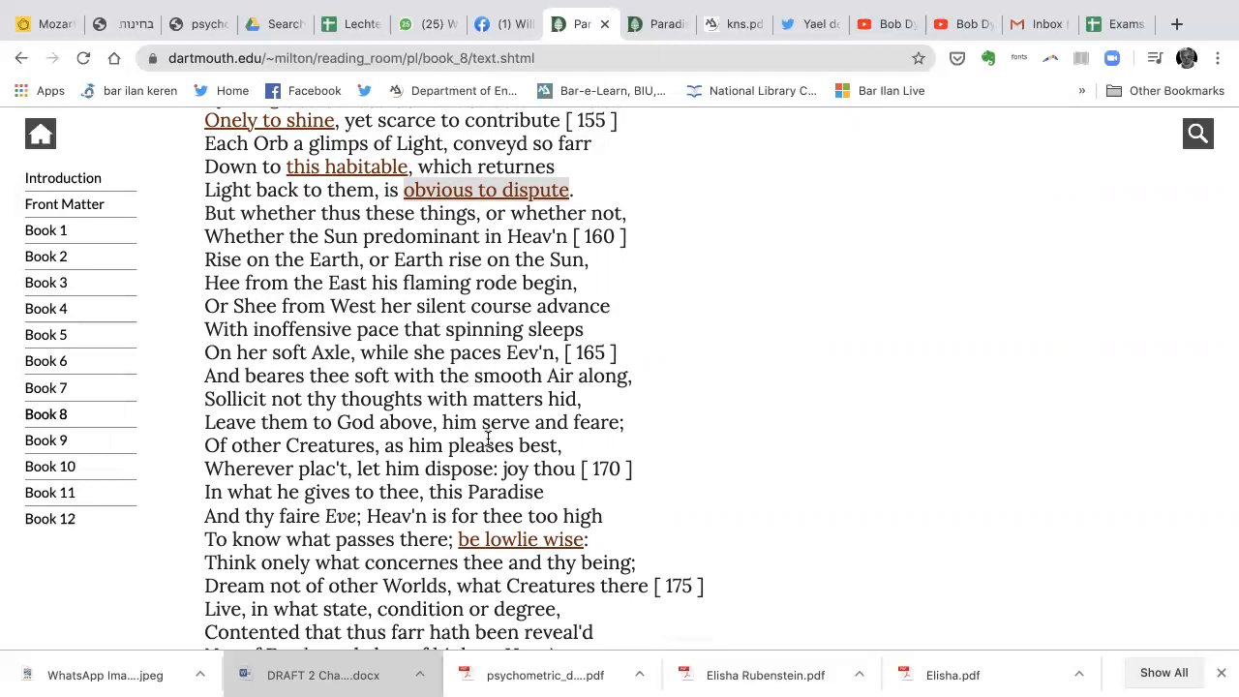
{"action": "mouse_move", "coordinate": [465, 482]}
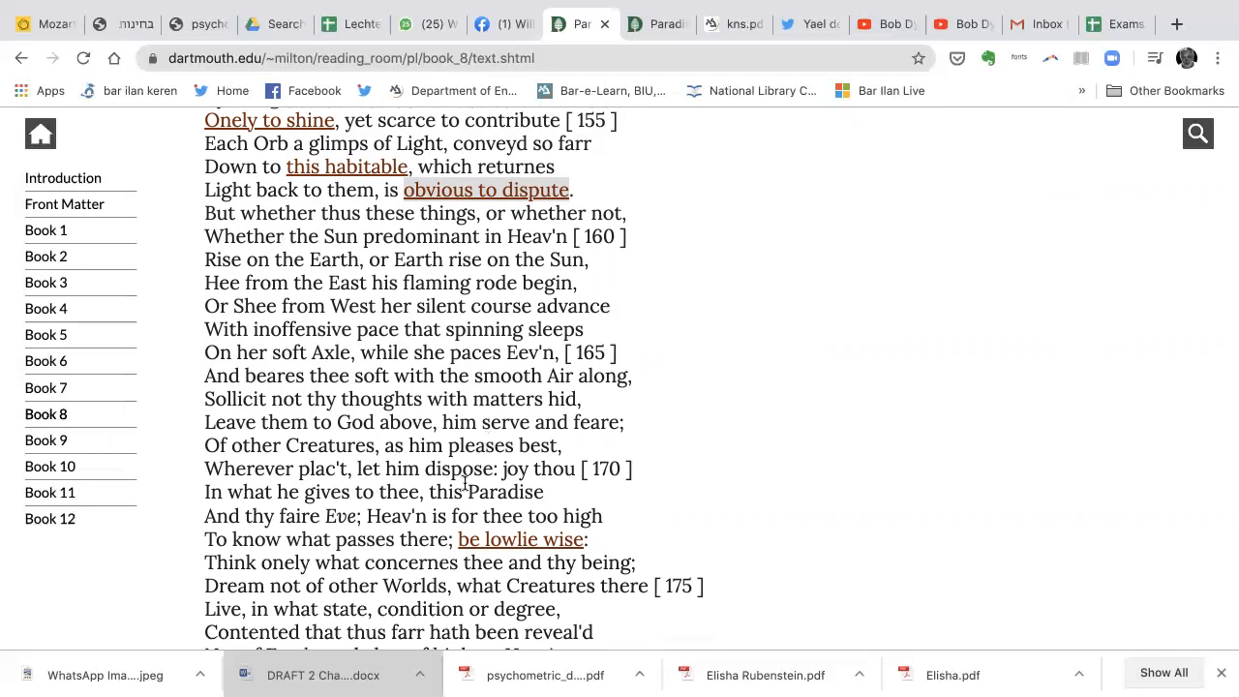
{"action": "scroll", "scroll_direction": "down", "scroll_amount": 3}
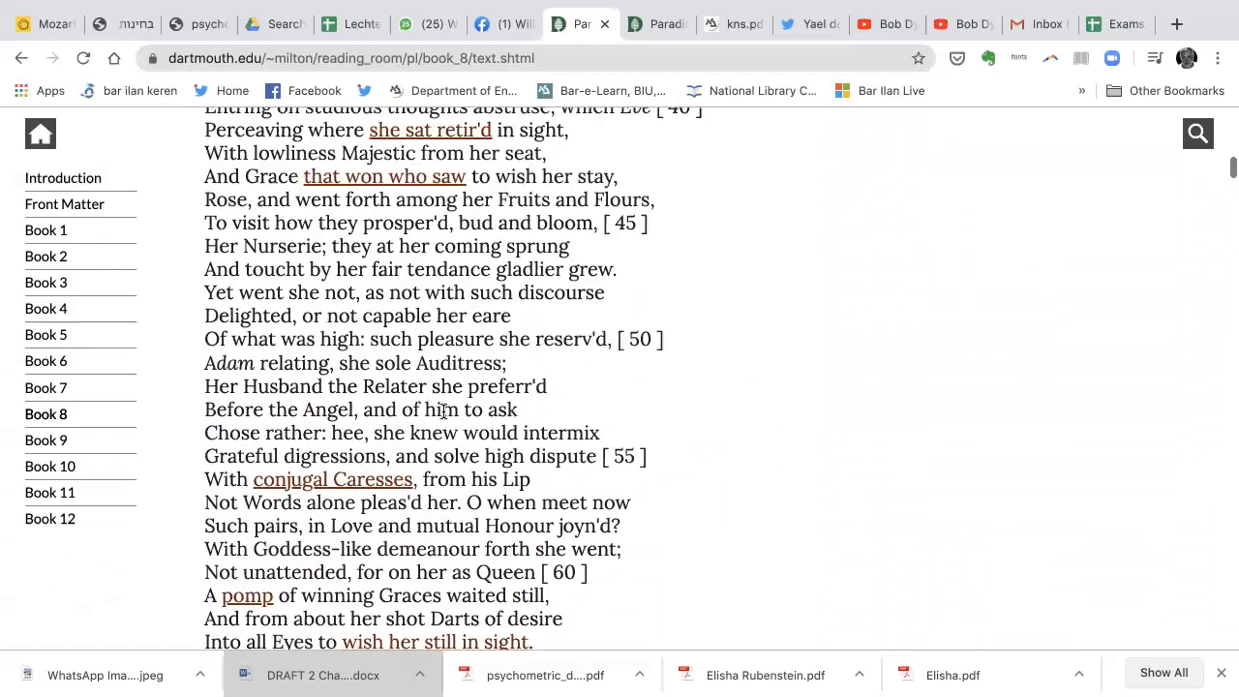
Scroll Book 8 to Raphael's reply around lines 74–96, on modelling Heav'n.
{"action": "scroll", "scroll_direction": "up", "scroll_amount": 3}
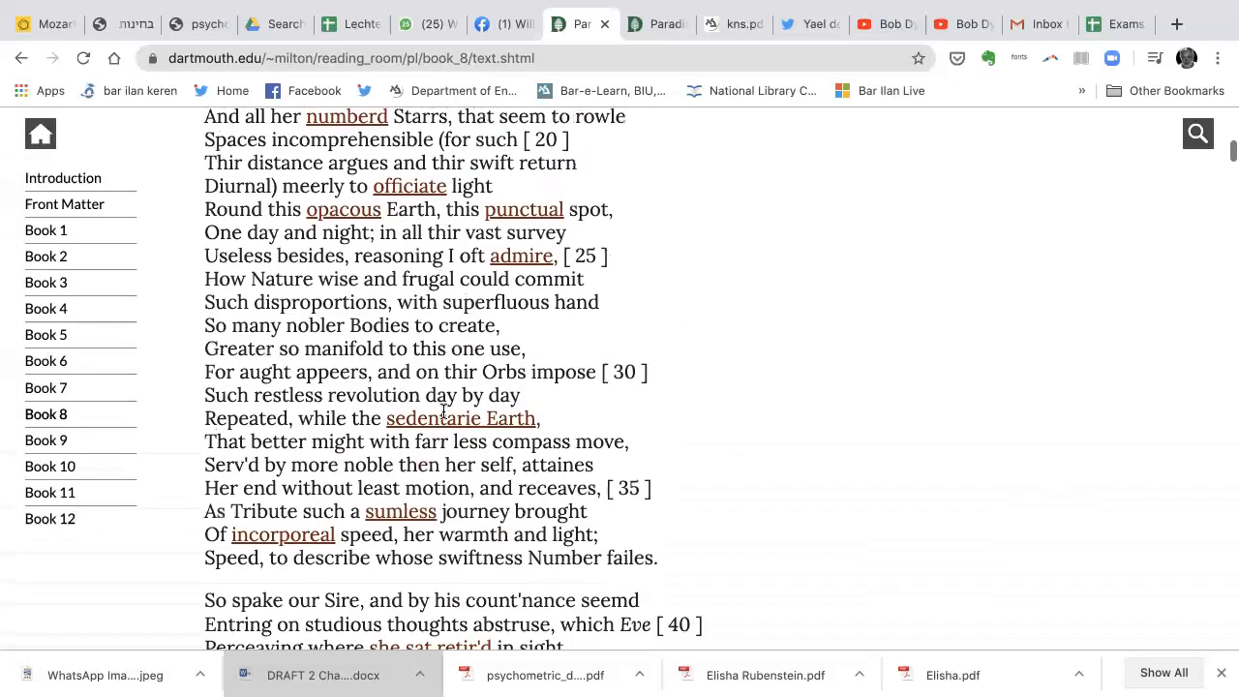
{"action": "scroll", "scroll_direction": "down", "scroll_amount": 3}
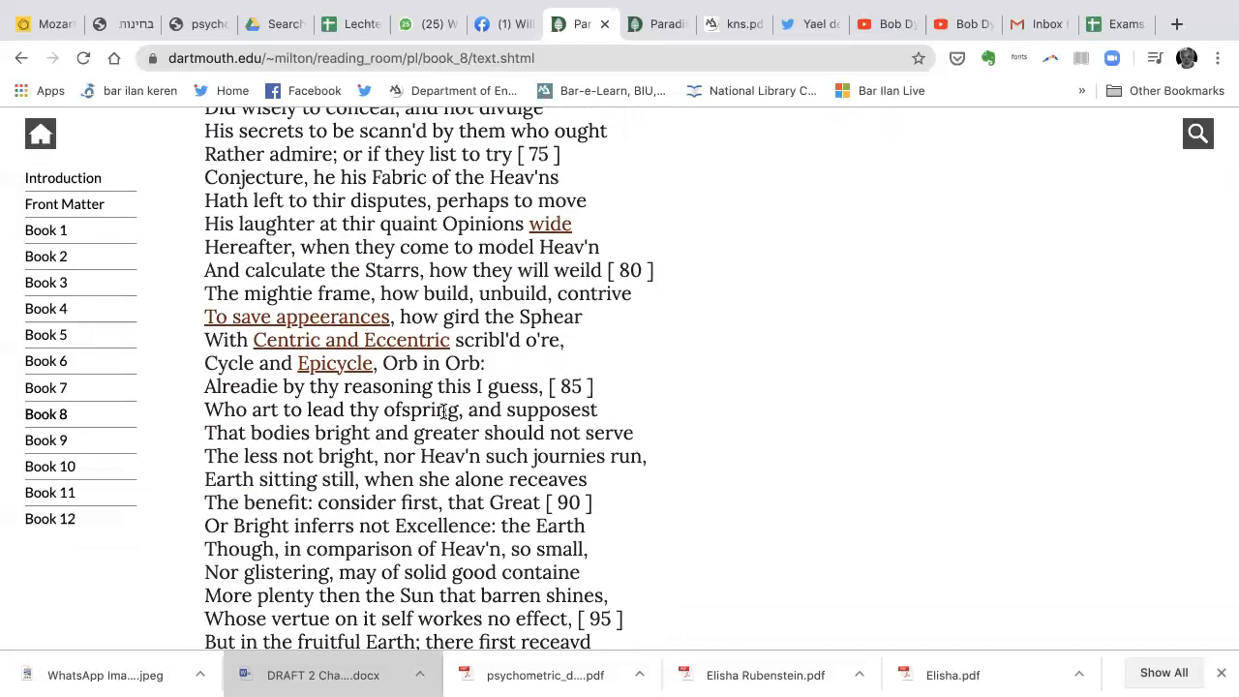
Search the Book 8 page for 'model', highlighting its one match 'model Heav'n' at line 79.
{"action": "scroll", "scroll_direction": "down", "scroll_amount": 3}
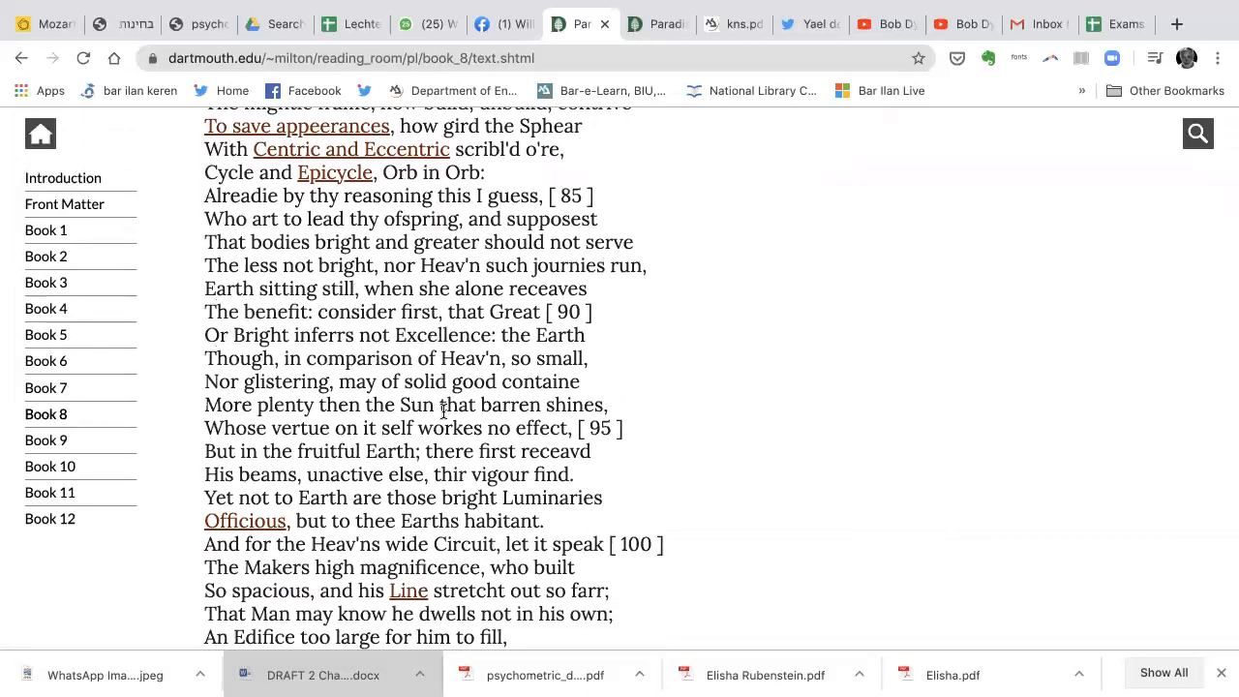
{"action": "left_click", "coordinate": [917, 58]}
{"action": "type", "text": "model"}
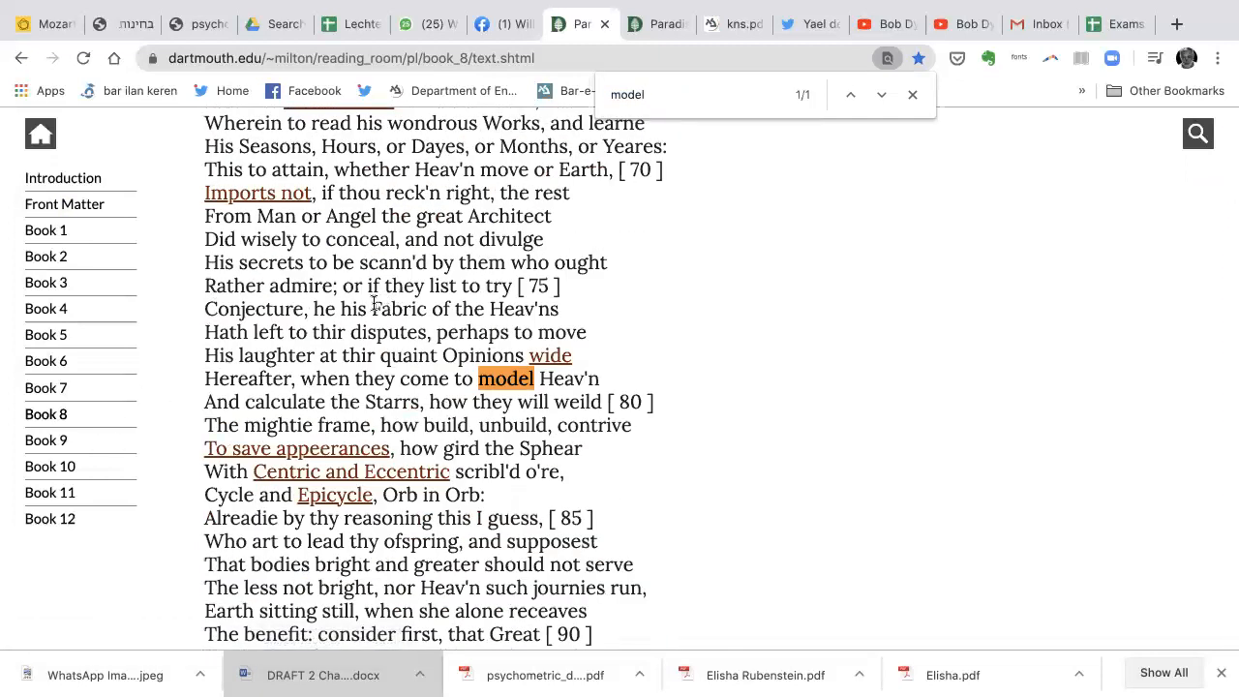
{"action": "mouse_move", "coordinate": [346, 294]}
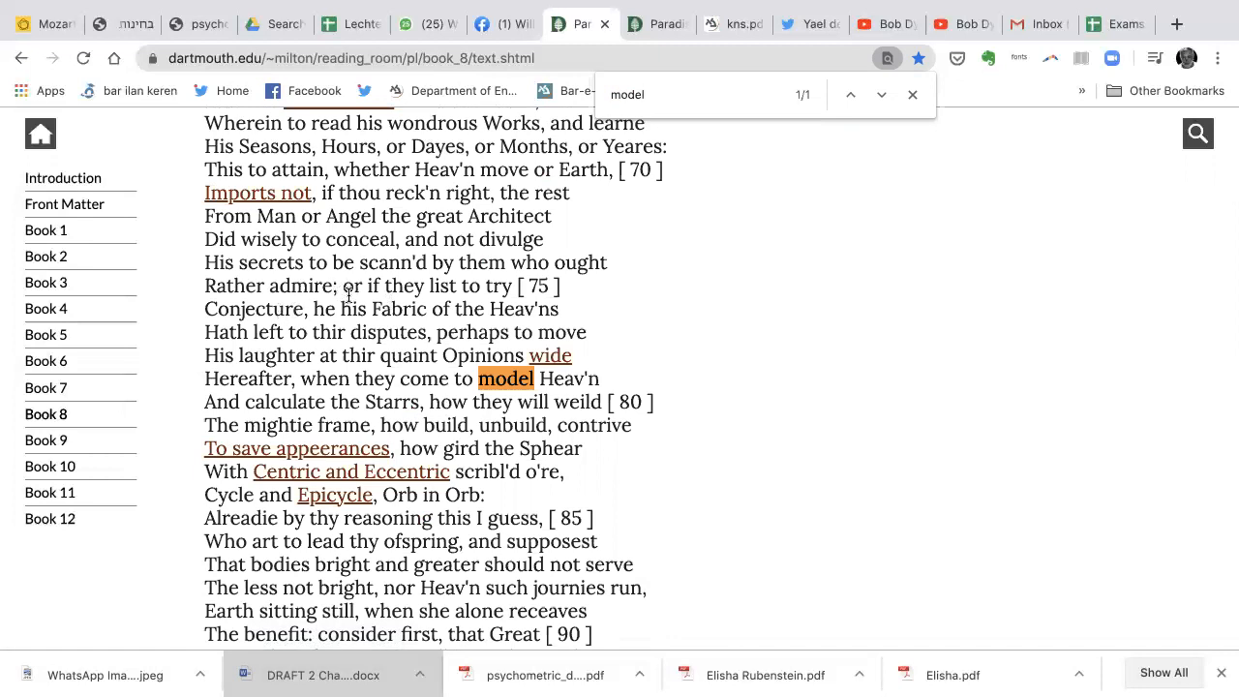
{"action": "mouse_move", "coordinate": [582, 312]}
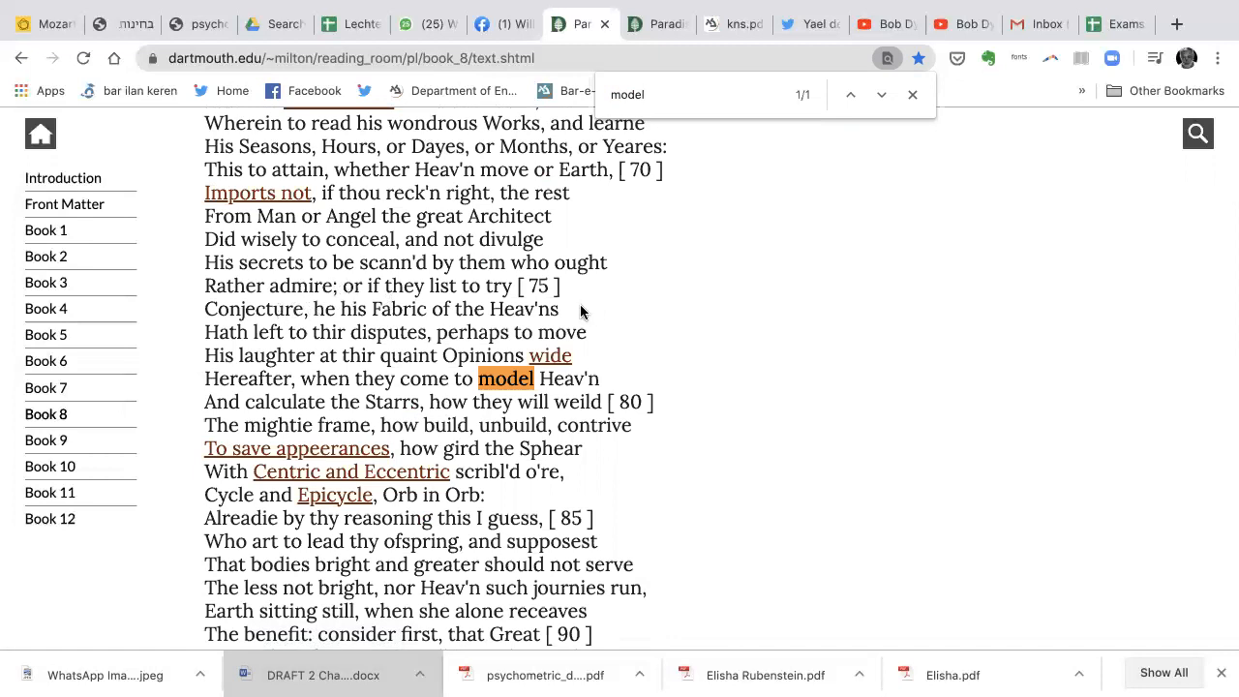
{"action": "mouse_move", "coordinate": [509, 348]}
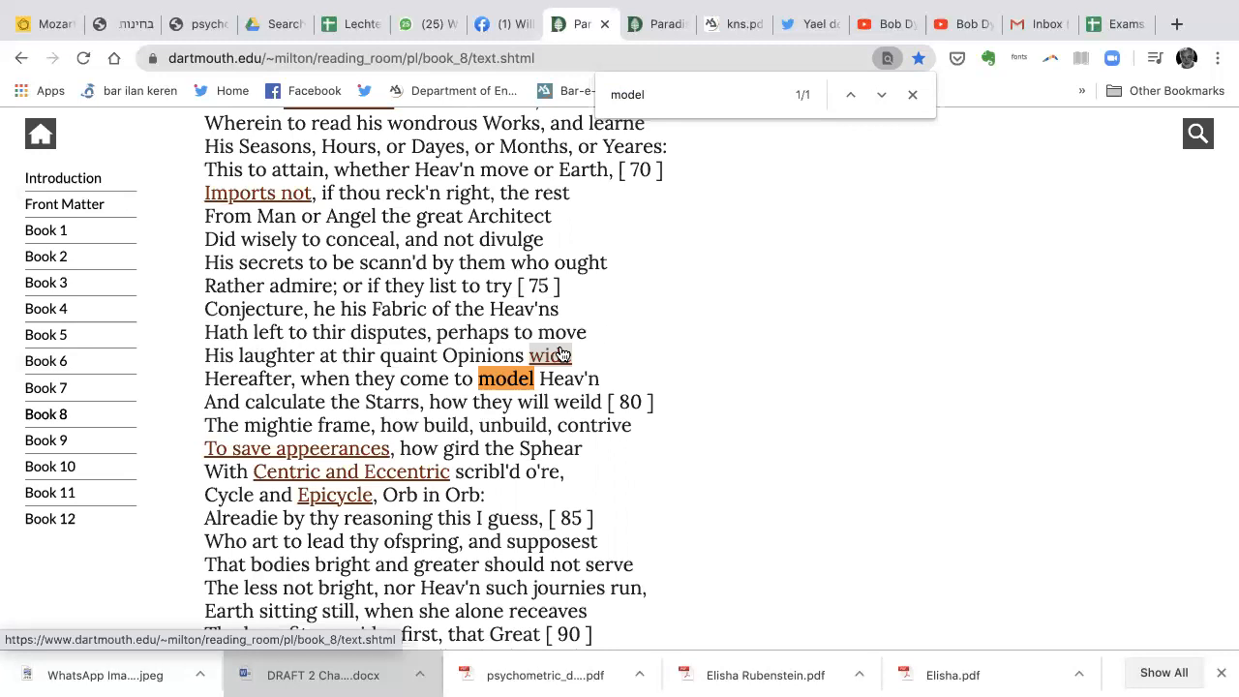
Show the 'To save appearances' annotation beside Book 8 and scroll to read it.
{"action": "left_click", "coordinate": [296, 449]}
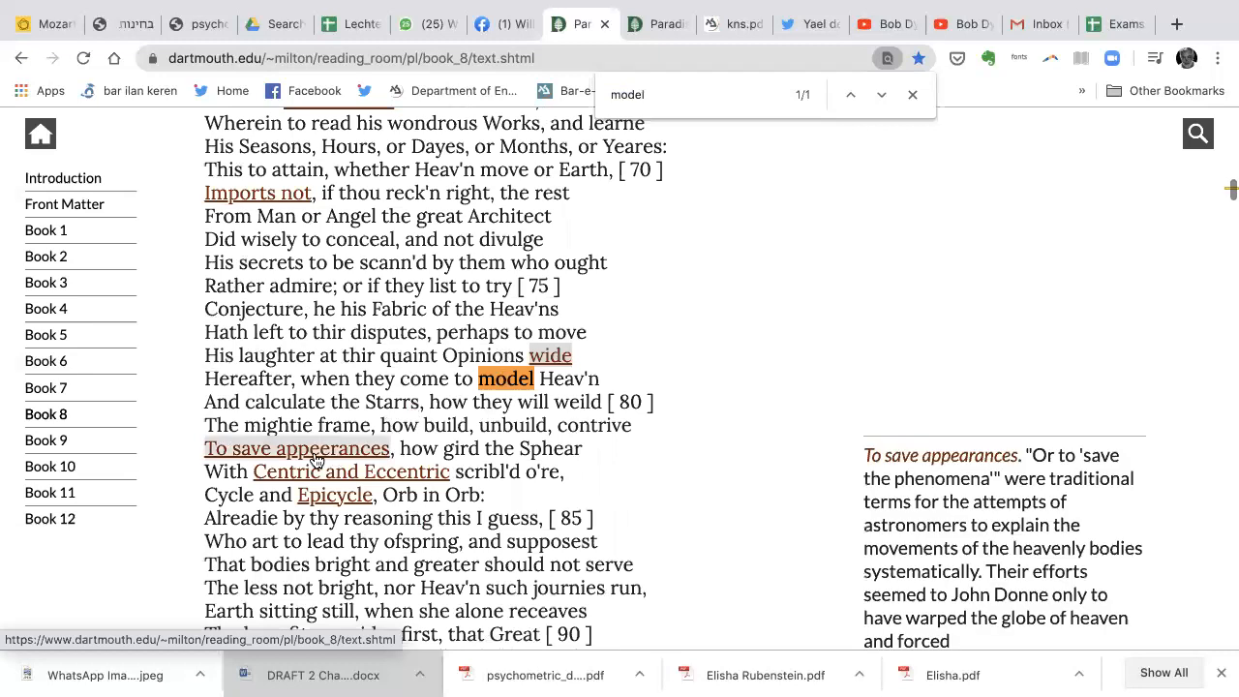
{"action": "scroll", "scroll_direction": "down", "scroll_amount": 3}
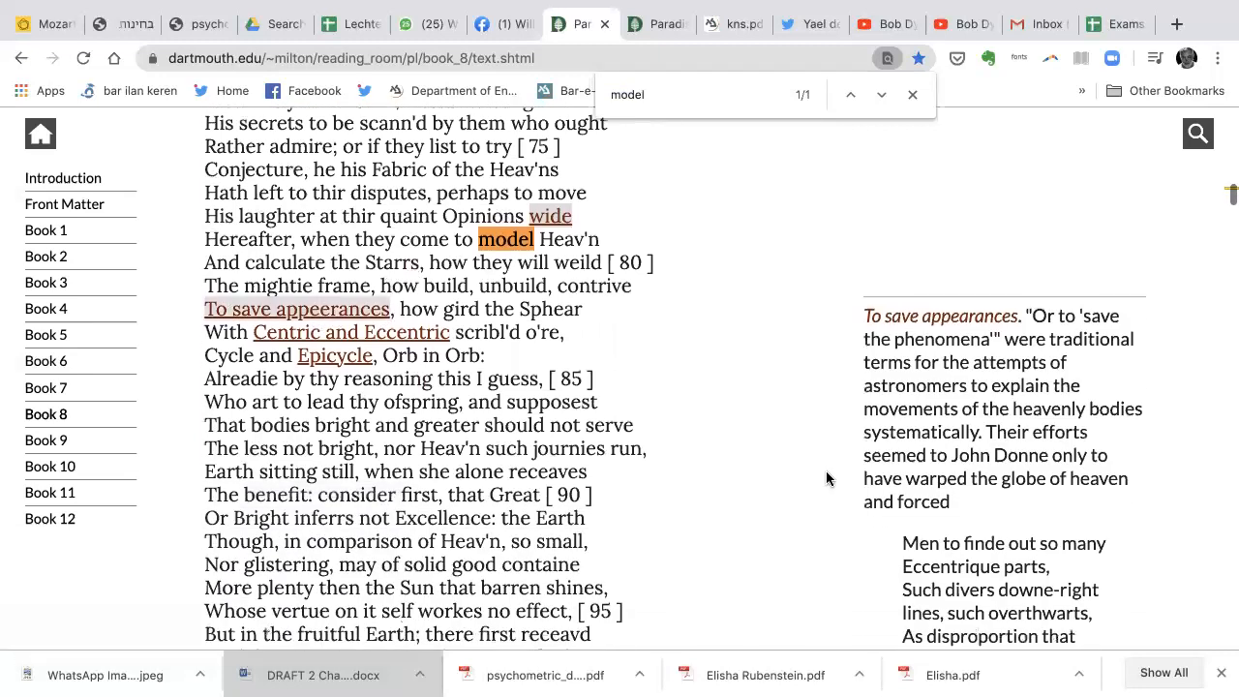
{"action": "scroll", "scroll_direction": "down", "scroll_amount": 3}
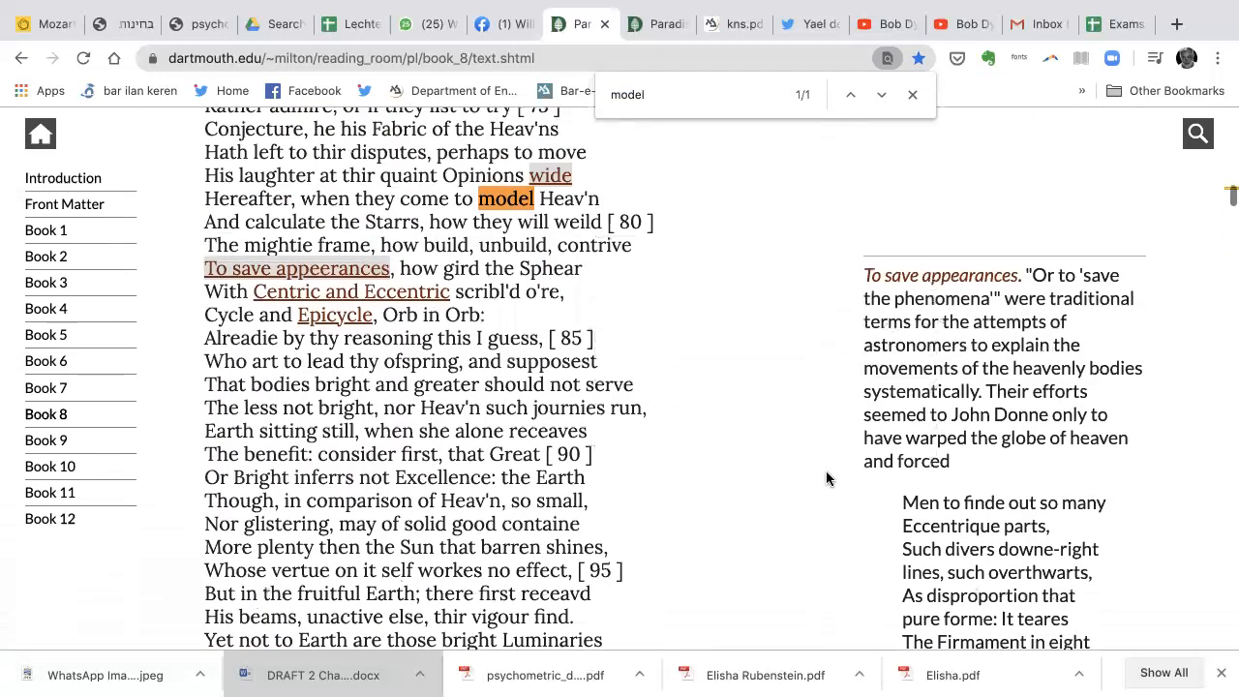
{"action": "scroll", "scroll_direction": "down", "scroll_amount": 3}
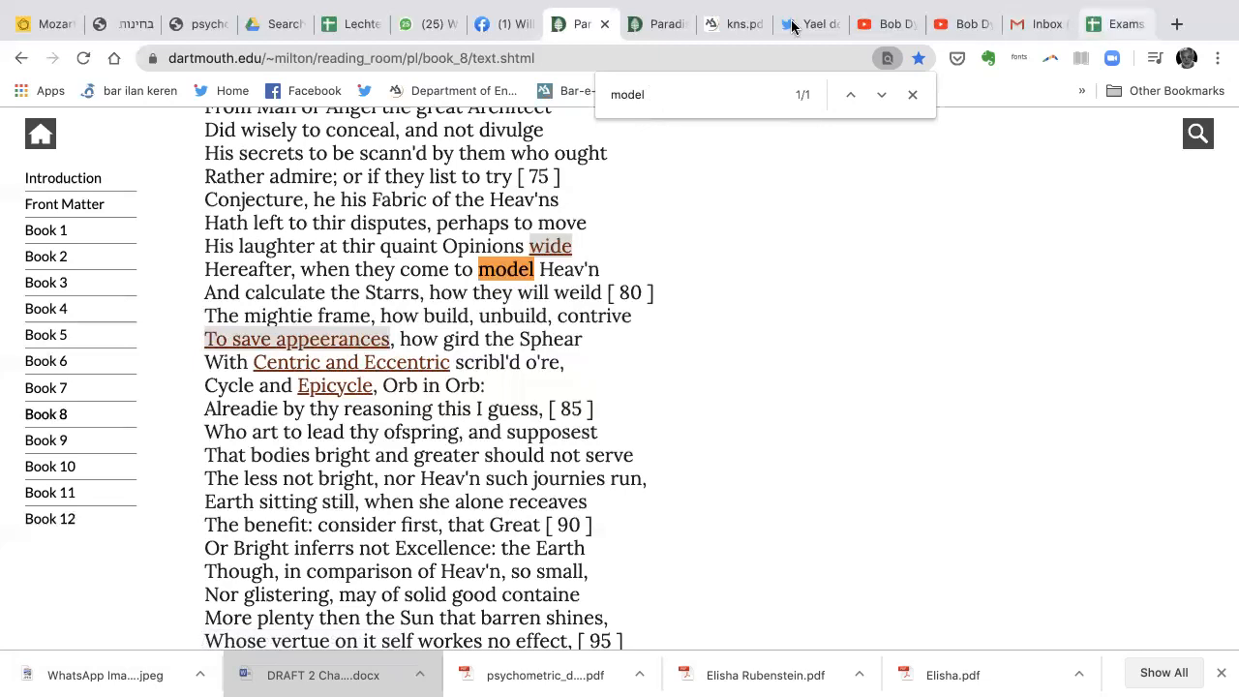
Switch to the kns.pdf tab and search for 'thomas kuhn'.
{"action": "left_click", "coordinate": [733, 23]}
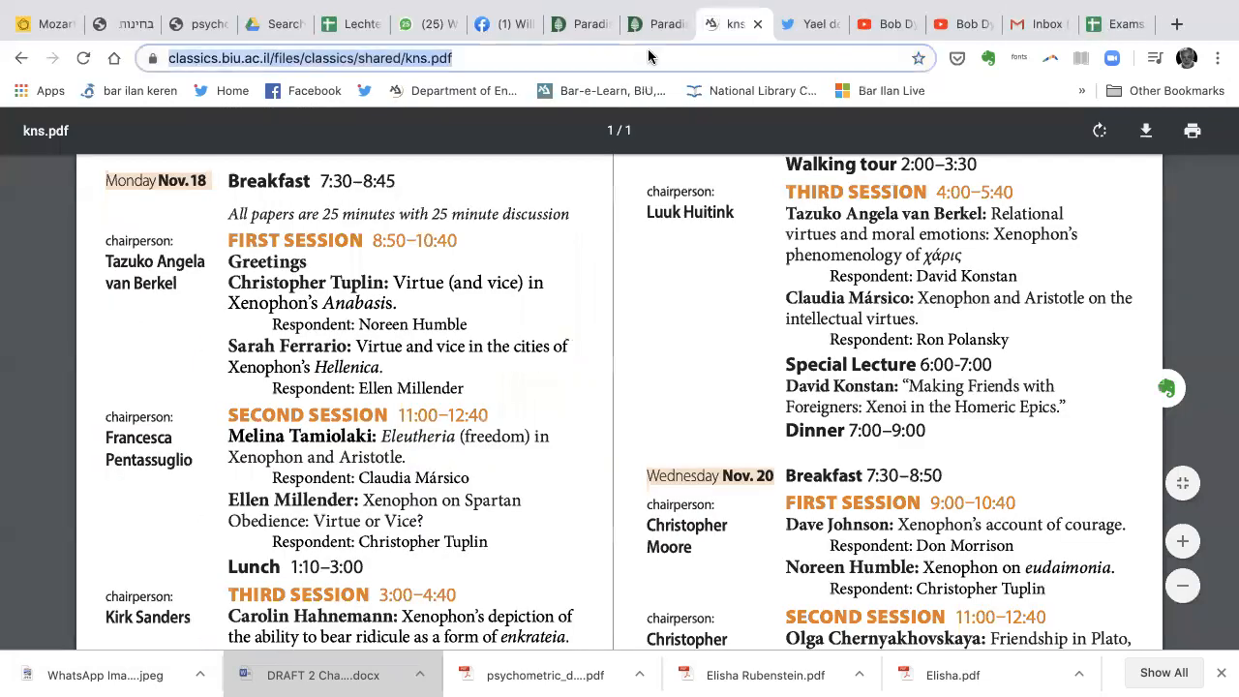
{"action": "type", "text": "thomas kuhn"}
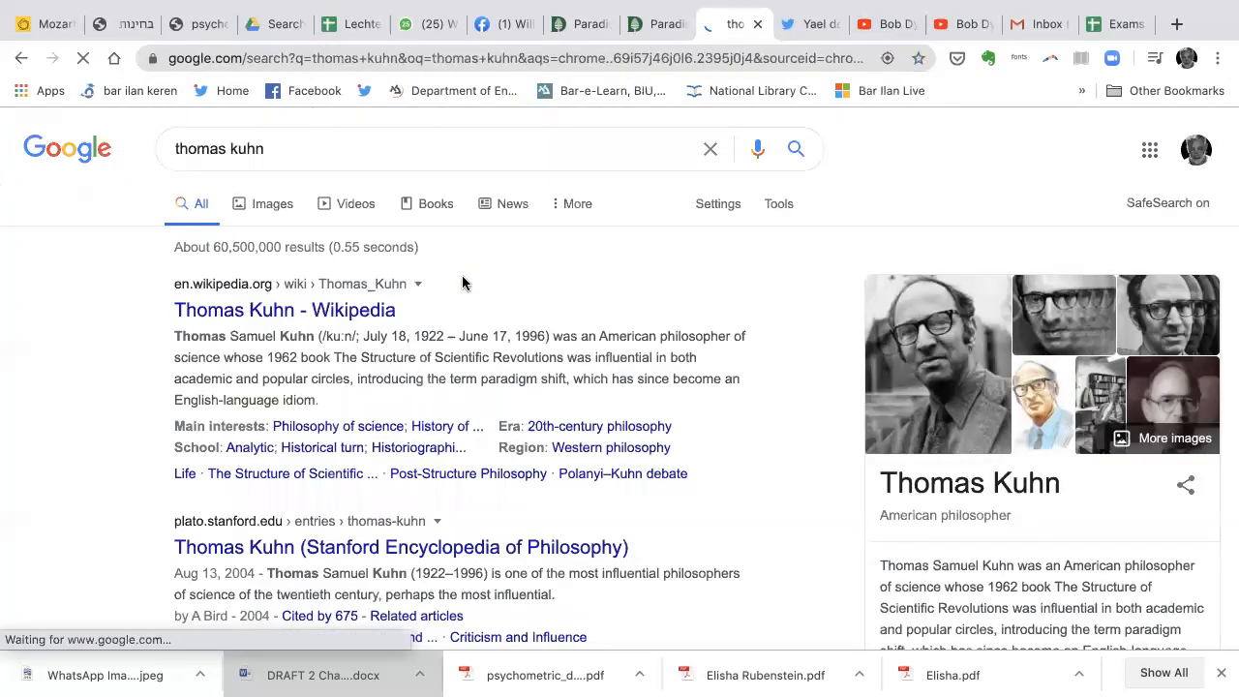
Return to Book 8 with 'model Heav'n' highlighted beside the open 'To save appearances' note.
{"action": "scroll", "scroll_direction": "down", "scroll_amount": 3}
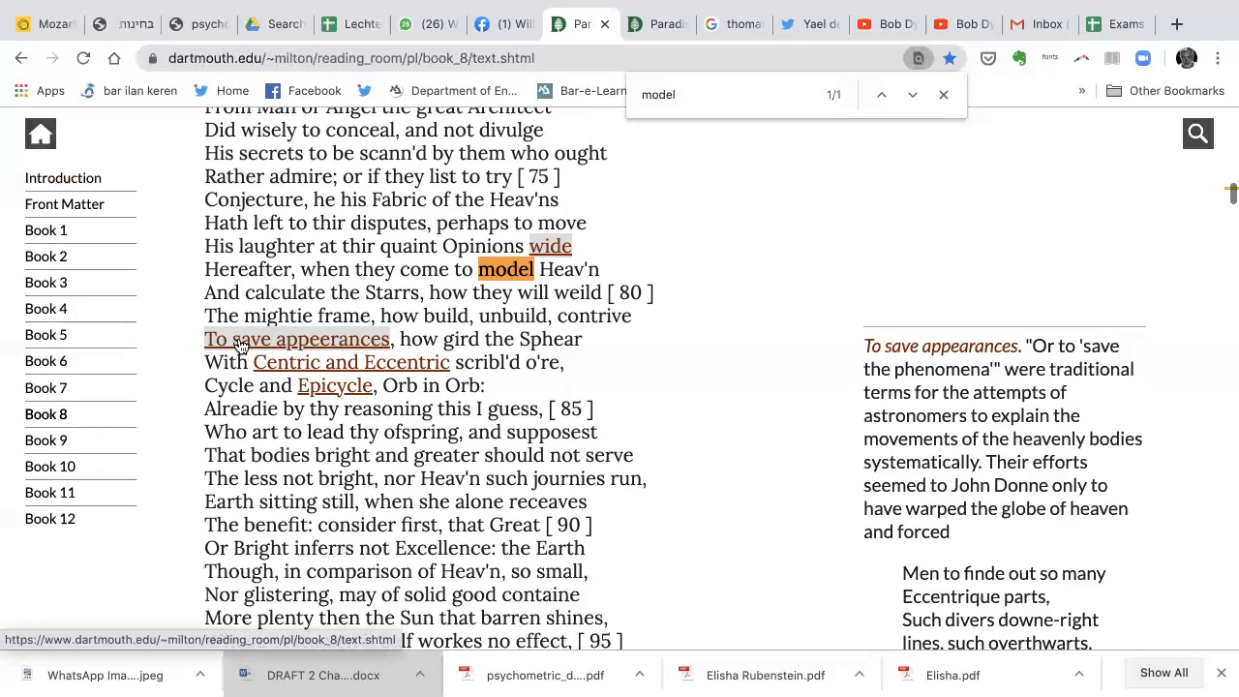
{"action": "scroll", "scroll_direction": "down", "scroll_amount": 3}
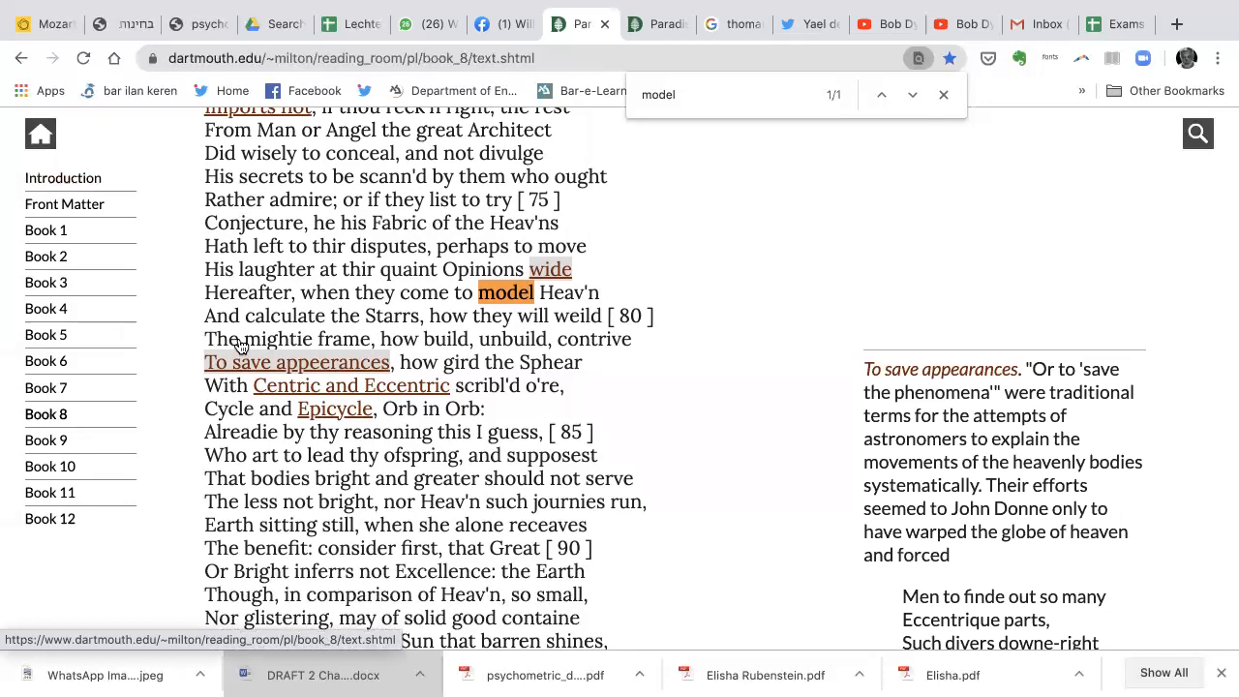